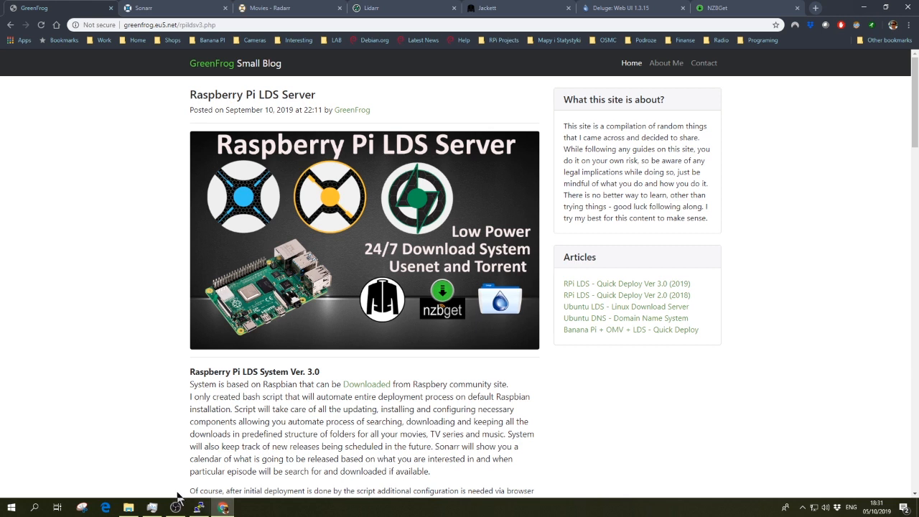
pyautogui.moveTo(260, 388)
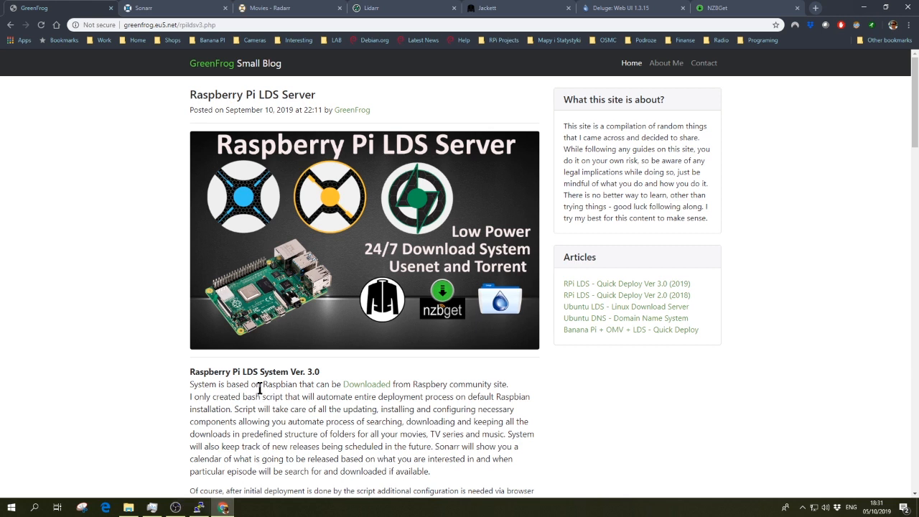
pyautogui.moveTo(371, 372)
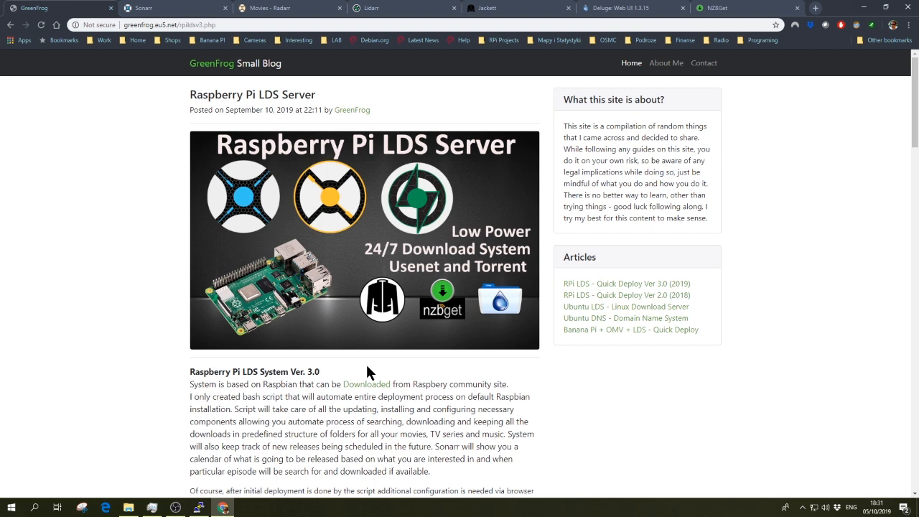
# Step: Copy the deployment script's wget download link from the GreenFrog blog post
pyautogui.scroll(-3)
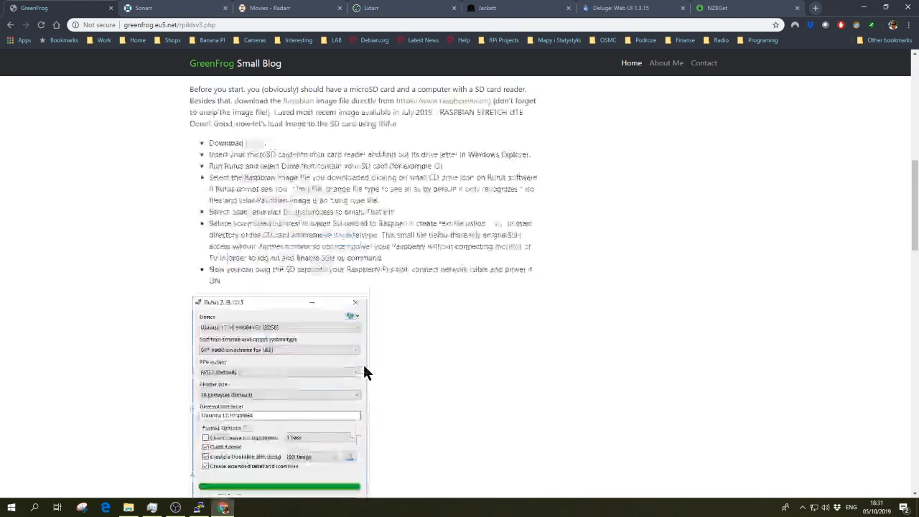
pyautogui.scroll(-3)
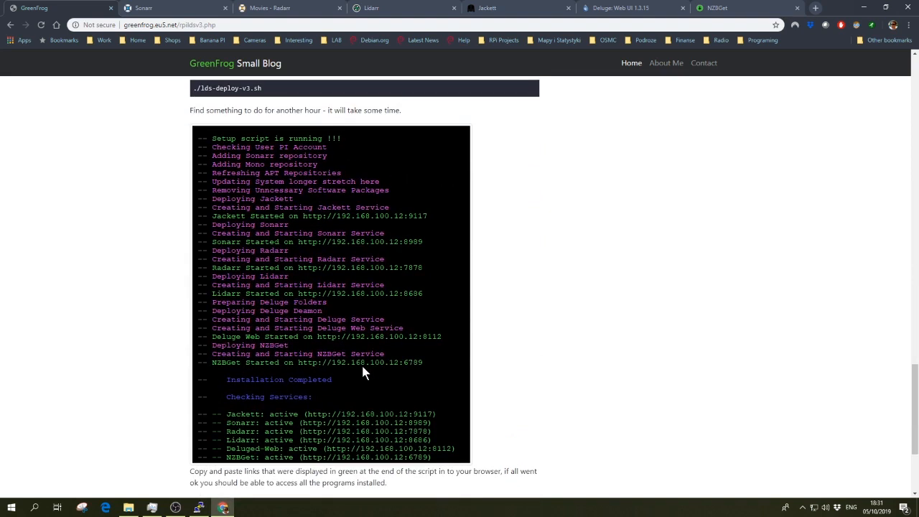
pyautogui.moveTo(290, 75)
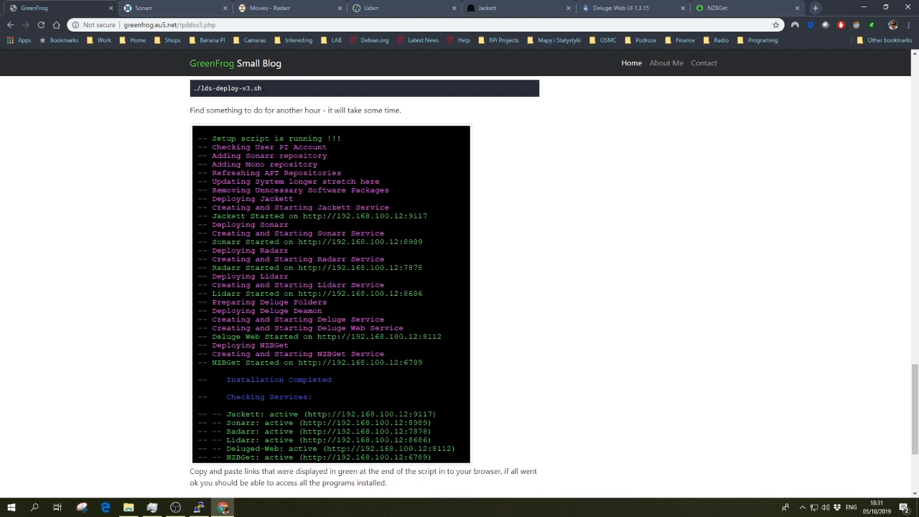
pyautogui.scroll(3)
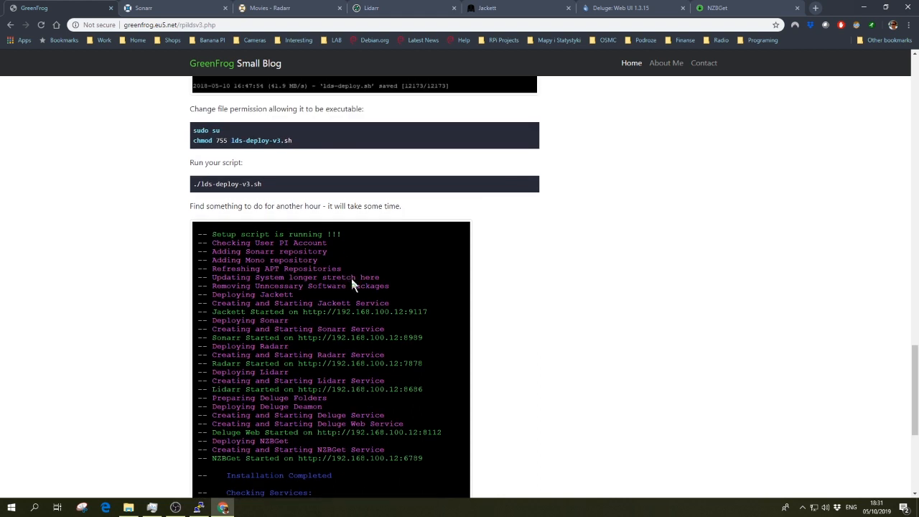
pyautogui.scroll(3)
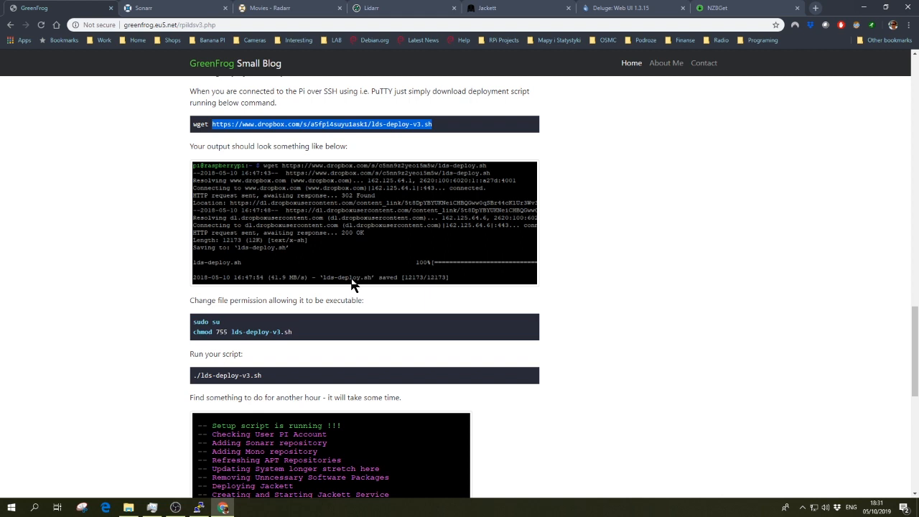
pyautogui.scroll(3)
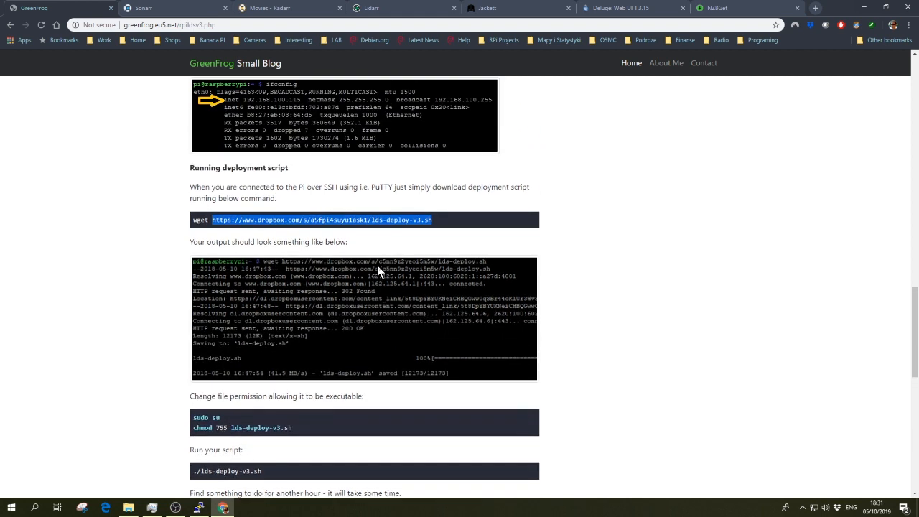
pyautogui.scroll(3)
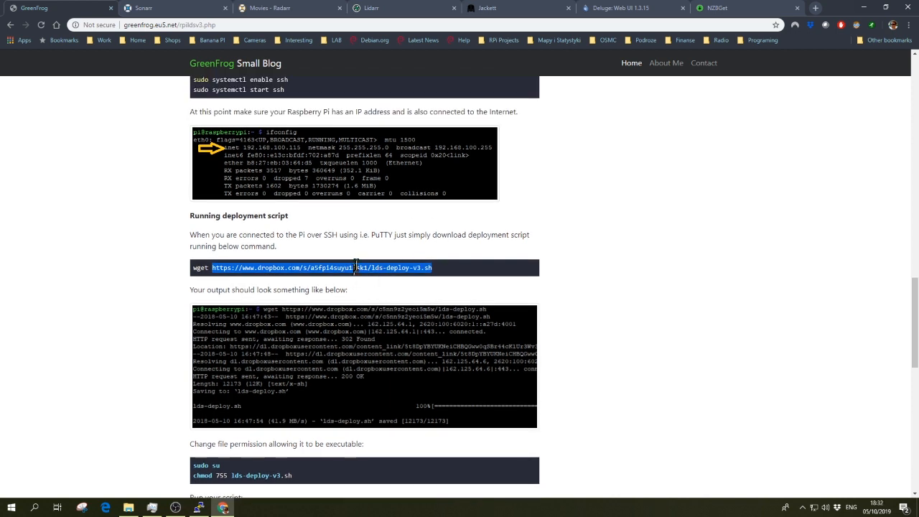
pyautogui.rightClick(359, 267)
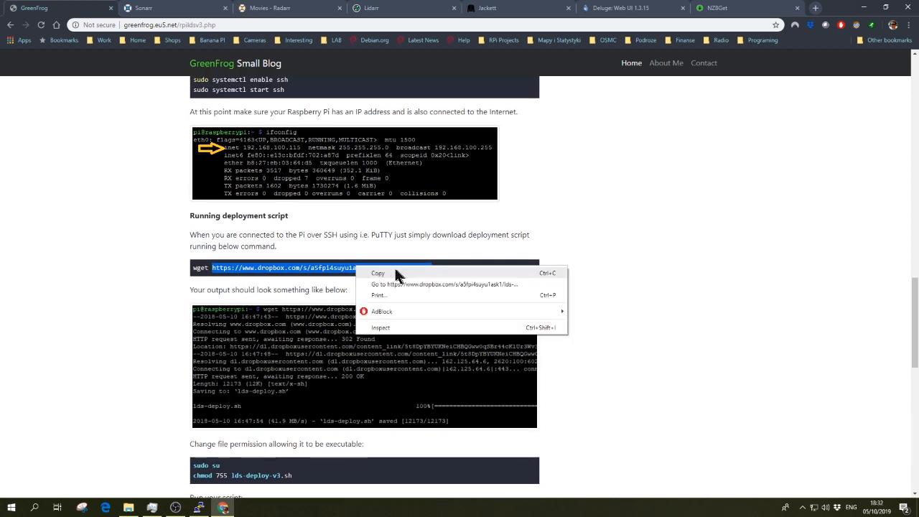
pyautogui.click(380, 272)
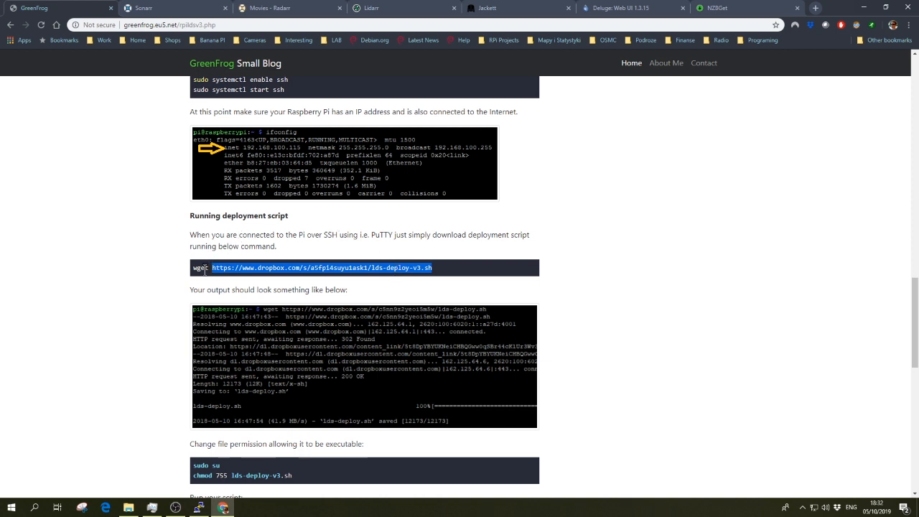
# Step: Scroll down through the guide to the script output and list of service links
pyautogui.scroll(-3)
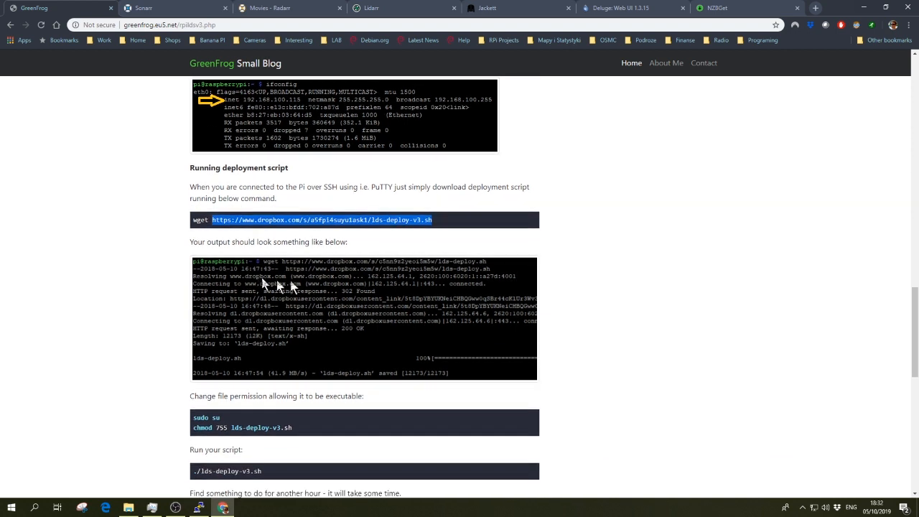
pyautogui.scroll(-3)
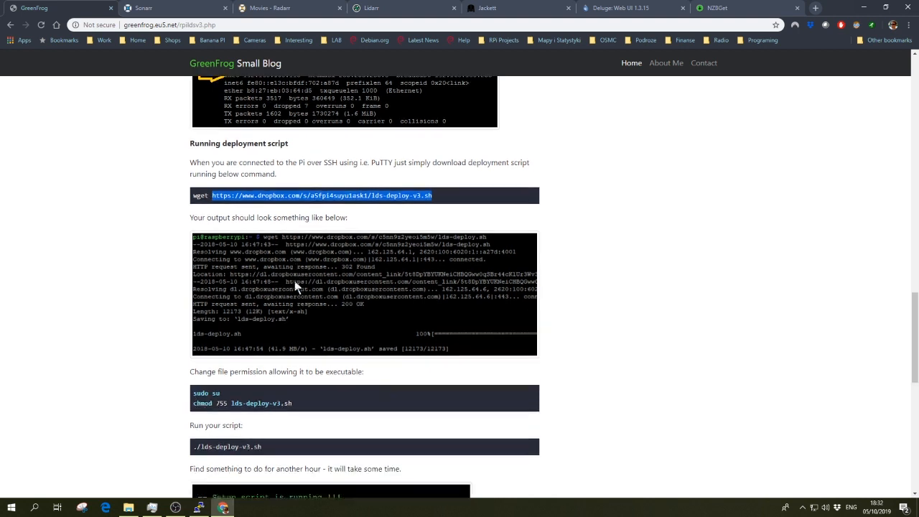
pyautogui.scroll(-3)
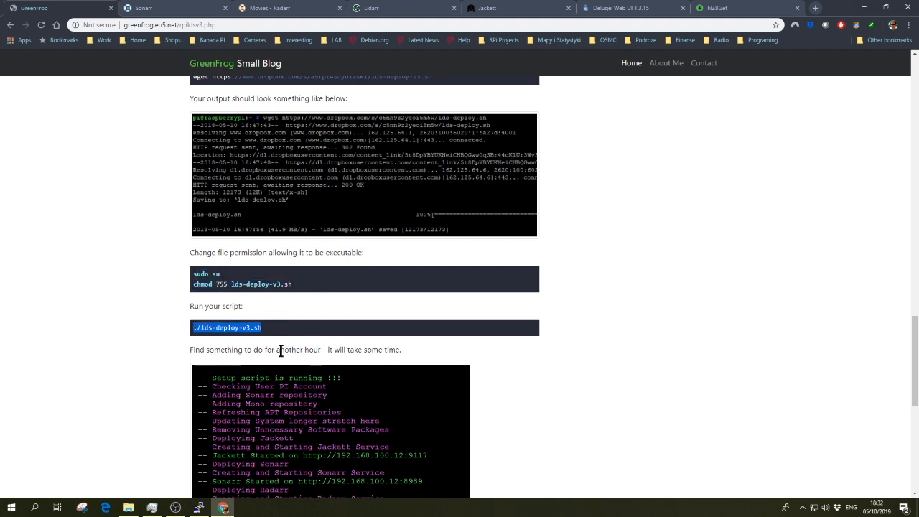
pyautogui.scroll(-3)
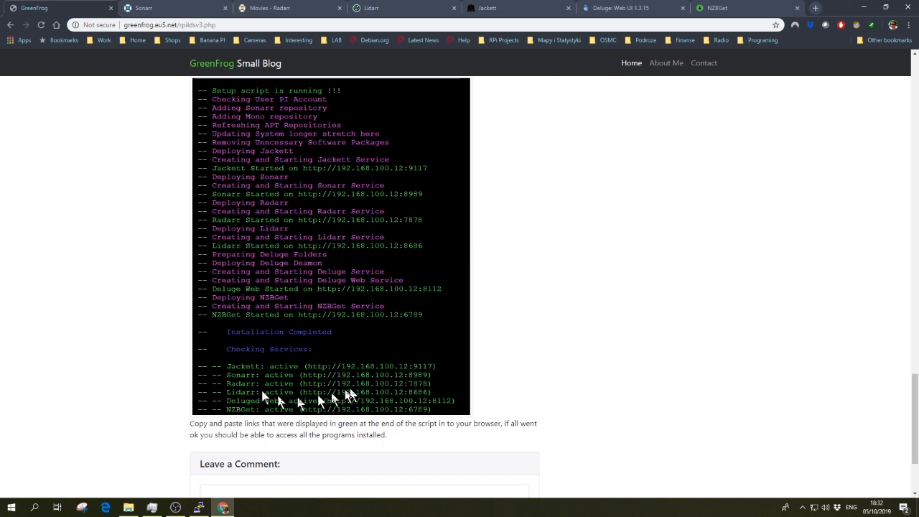
pyautogui.moveTo(388, 384)
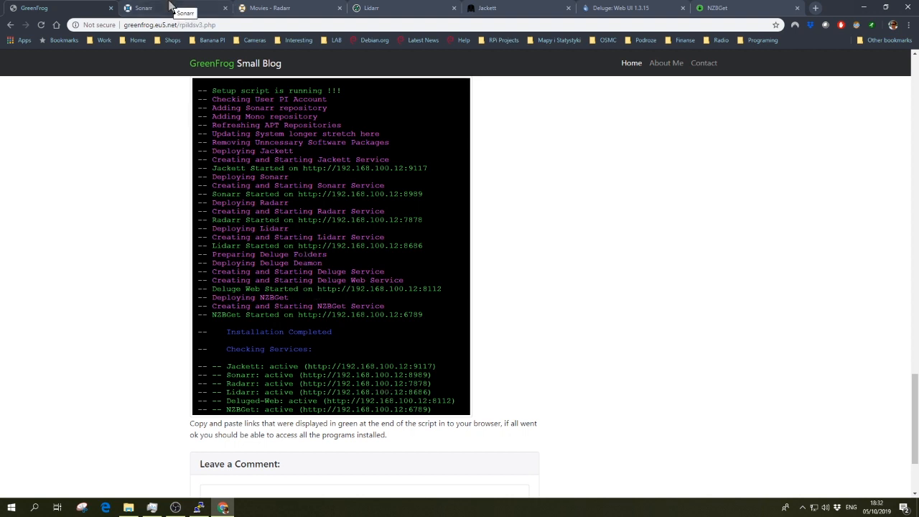
# Step: View the Sonarr and Deluge web interfaces to confirm the services are reachable
pyautogui.click(175, 9)
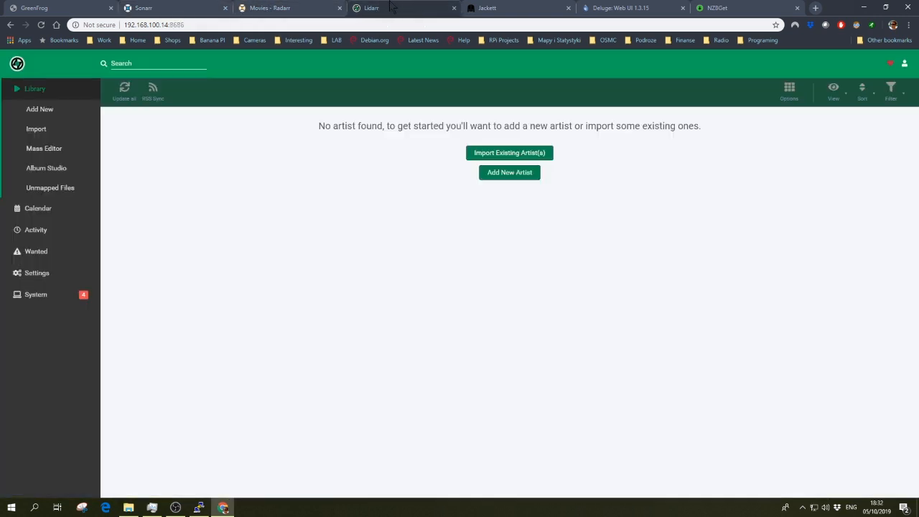
pyautogui.moveTo(520, 9)
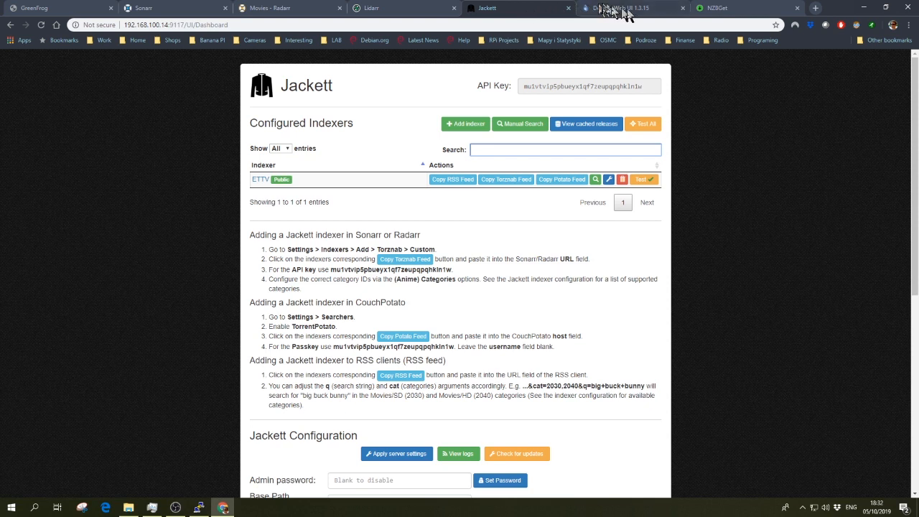
pyautogui.click(632, 8)
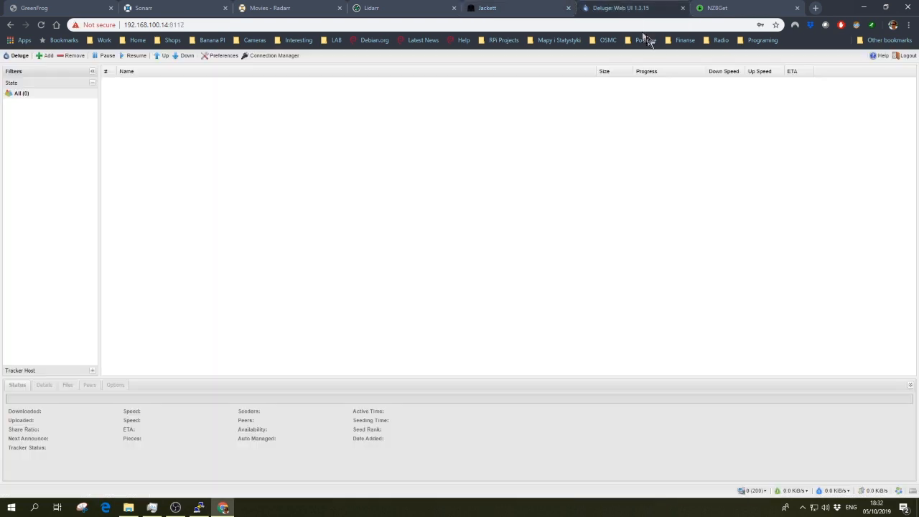
pyautogui.moveTo(718, 8)
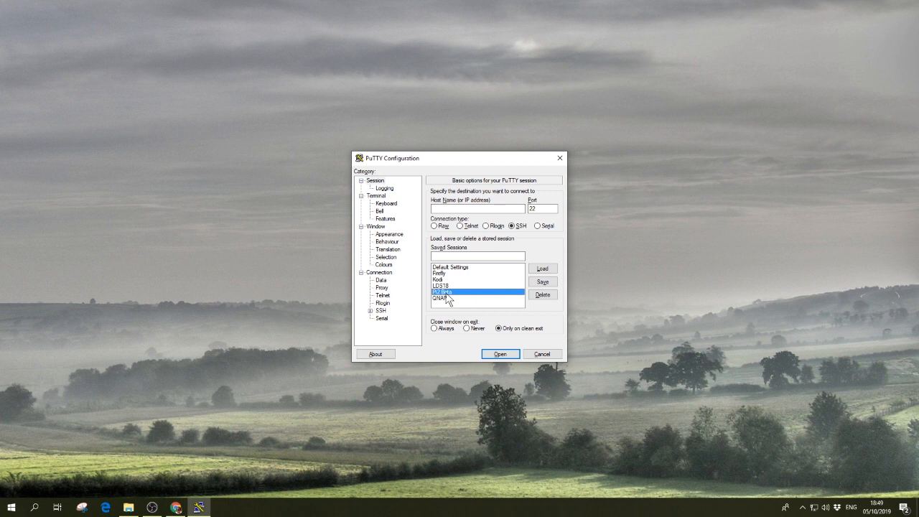
pyautogui.moveTo(529, 276)
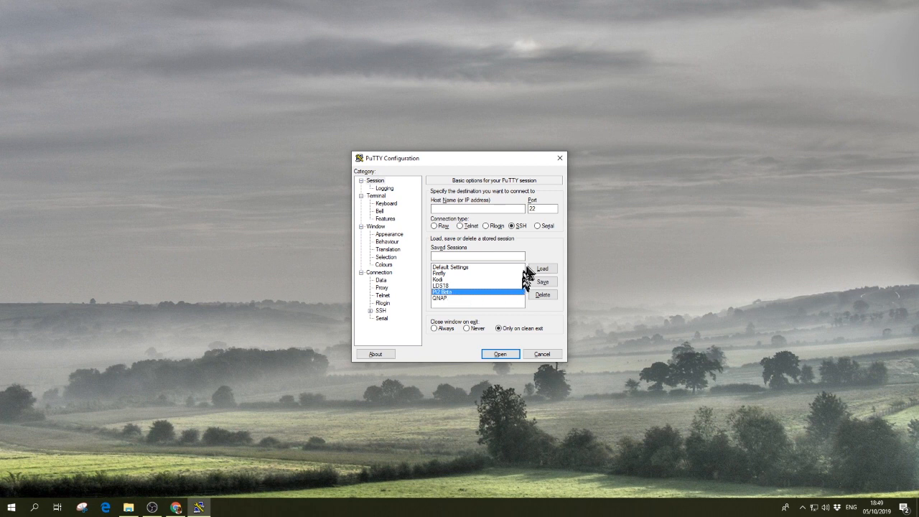
# Step: Load the saved Pi session, connect over SSH accepting the host key, and log in as pi
pyautogui.click(543, 269)
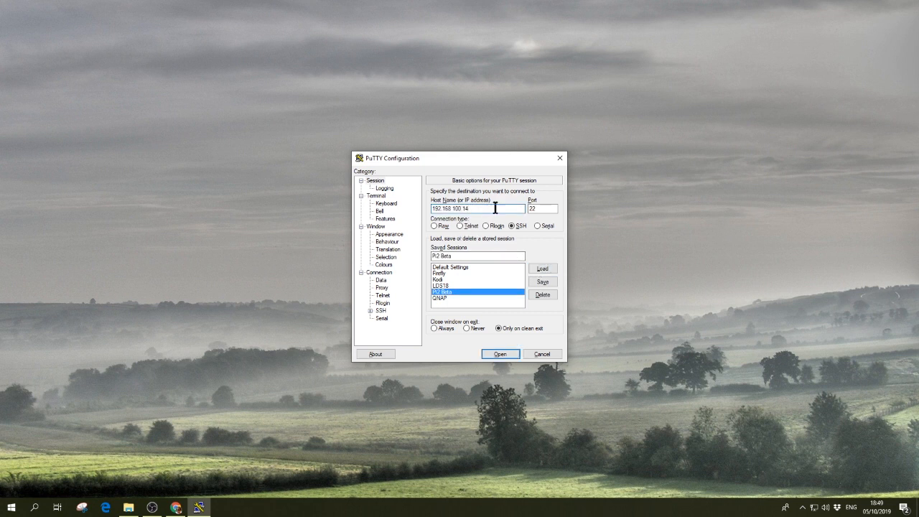
pyautogui.click(500, 354)
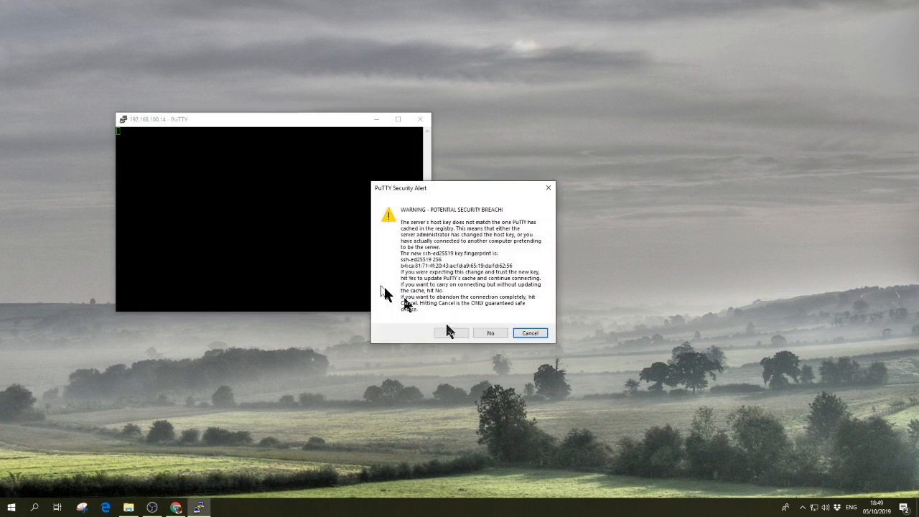
pyautogui.click(451, 333)
pyautogui.write('pi')
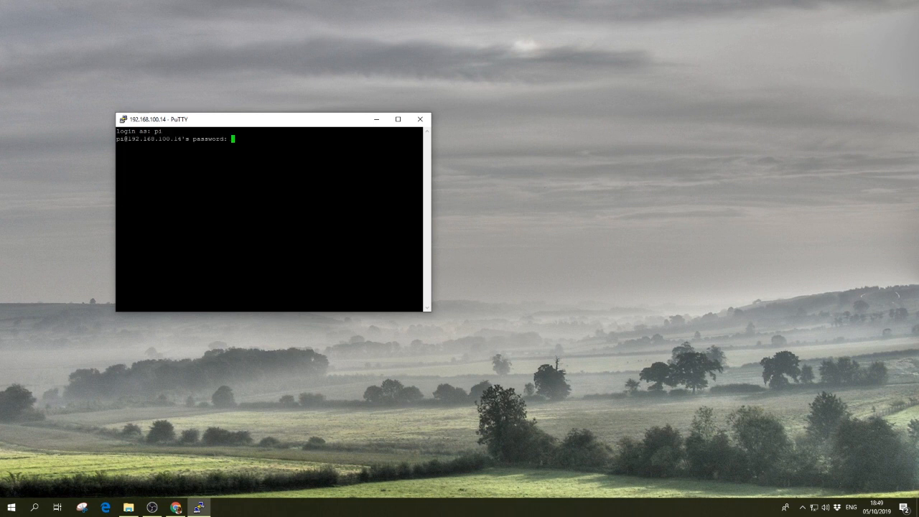
pyautogui.press('Return')
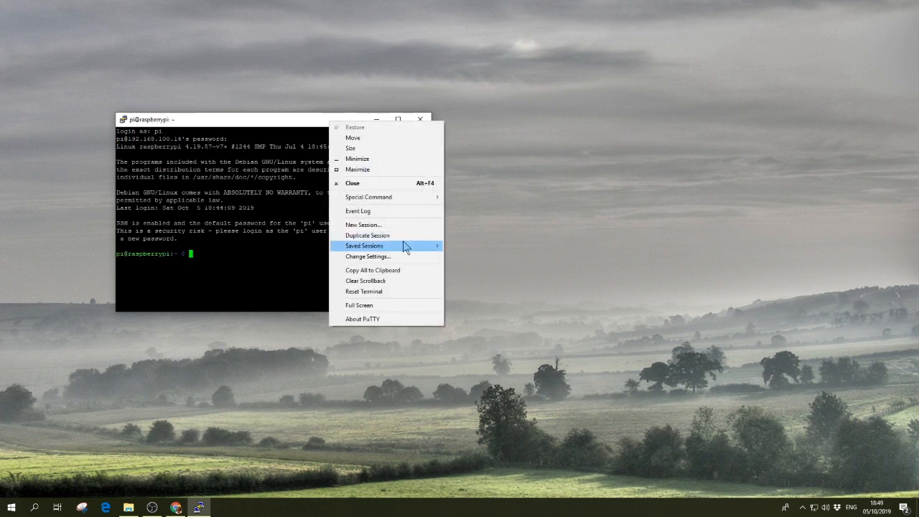
pyautogui.moveTo(414, 253)
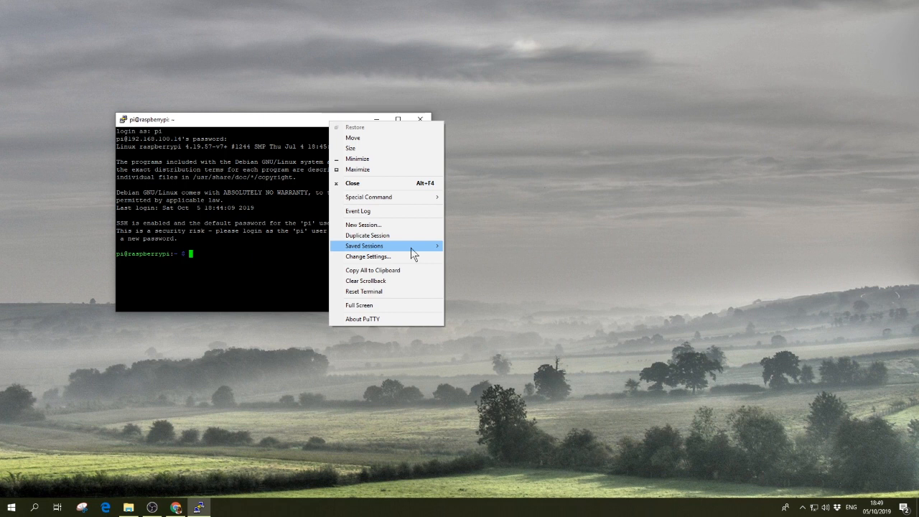
pyautogui.moveTo(403, 295)
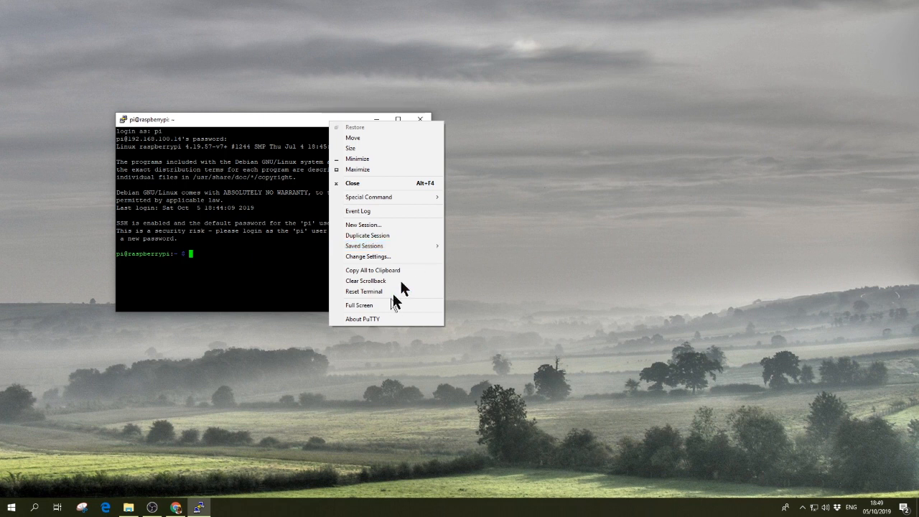
pyautogui.moveTo(402, 262)
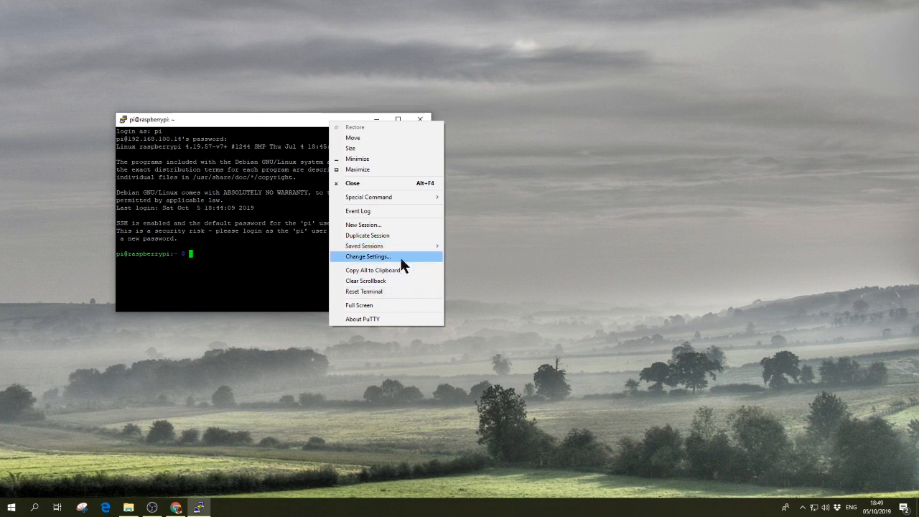
# Step: Set the terminal font to bold Courier New via Change Settings, then maximise the window
pyautogui.click(368, 256)
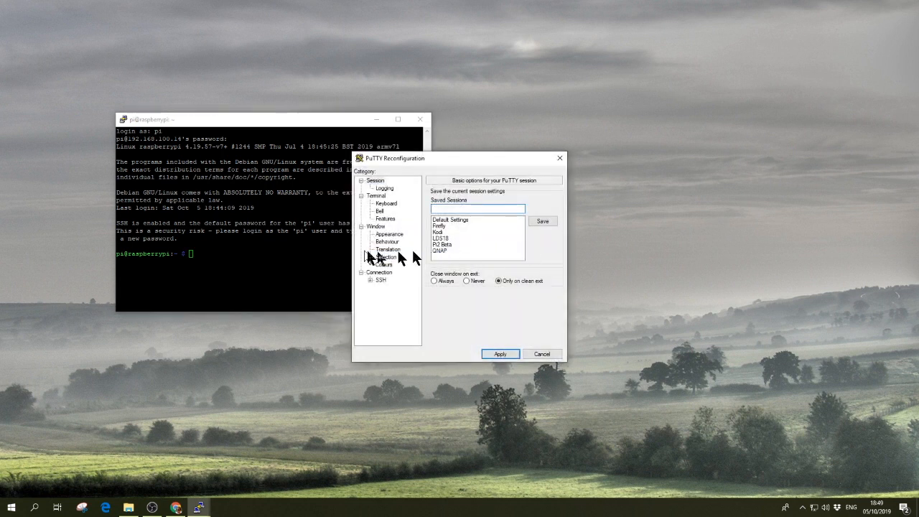
pyautogui.click(376, 227)
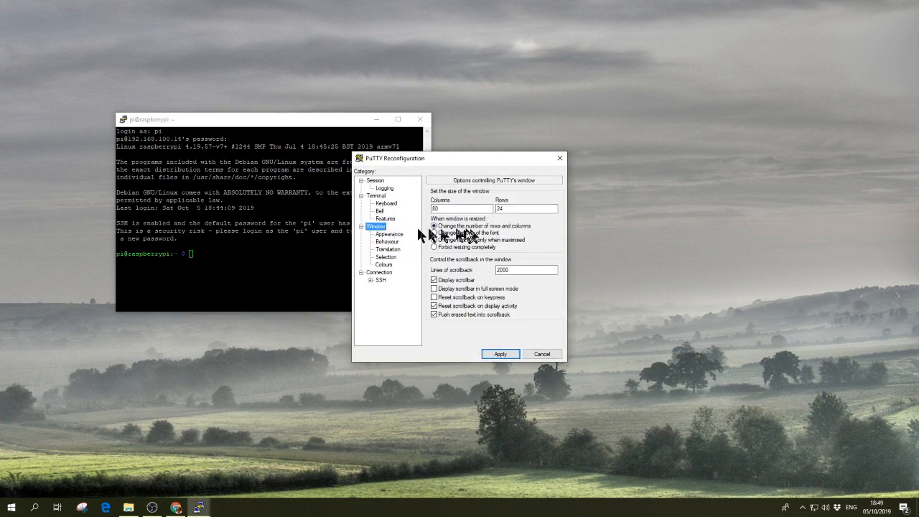
pyautogui.click(389, 234)
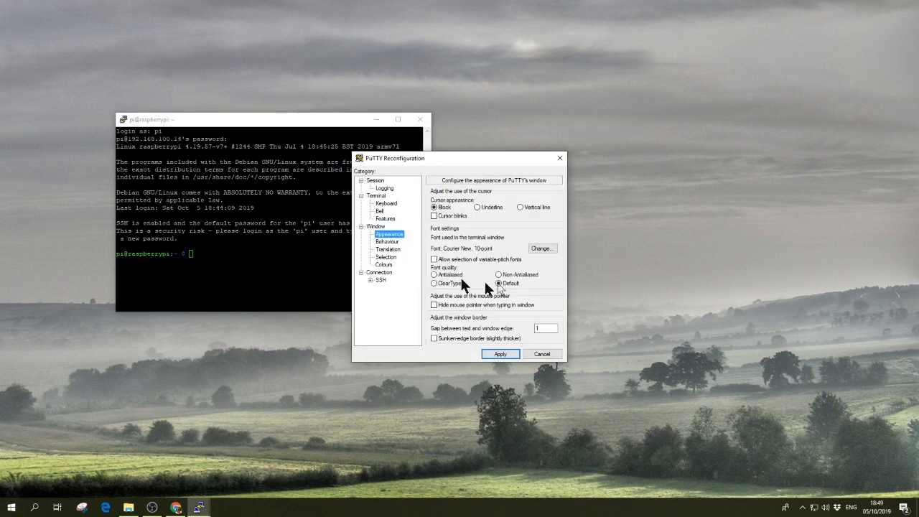
pyautogui.click(542, 247)
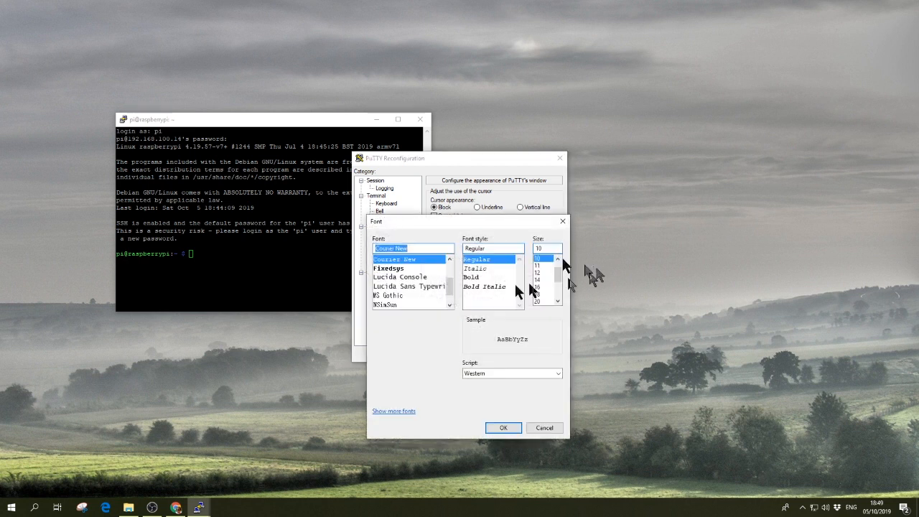
pyautogui.click(471, 275)
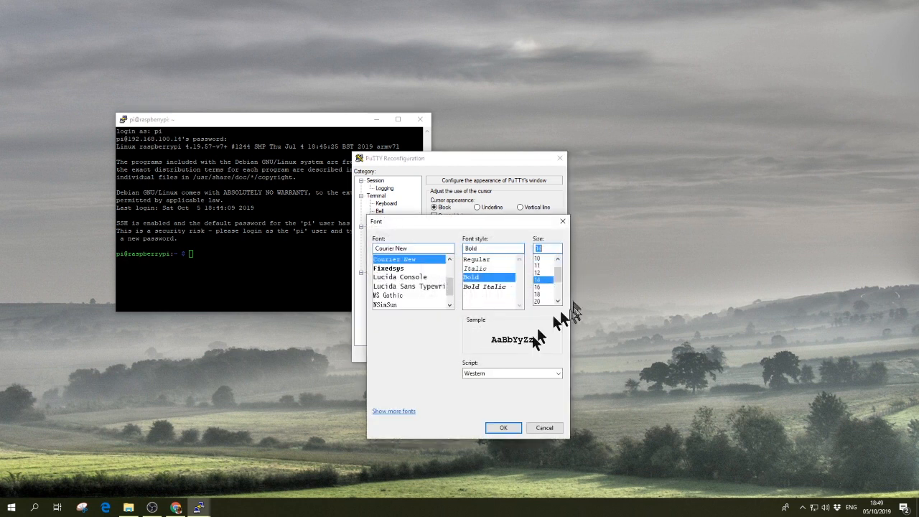
pyautogui.click(503, 428)
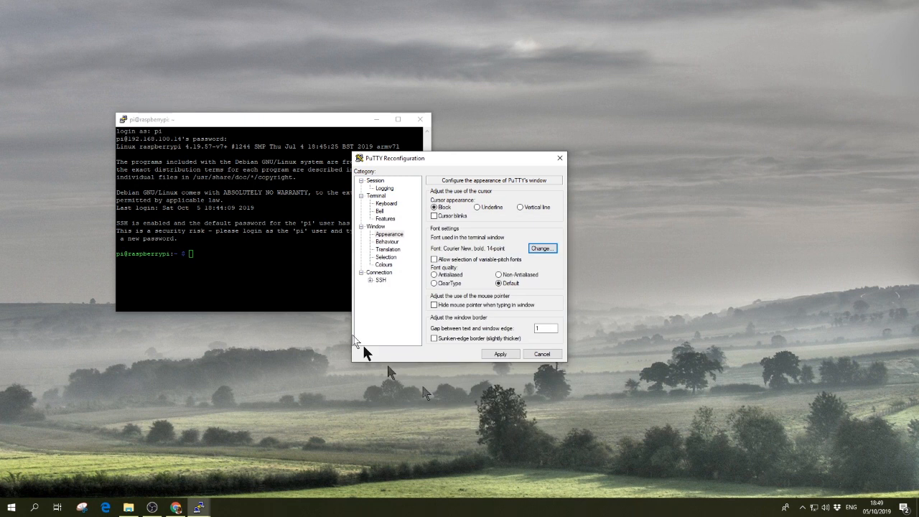
pyautogui.click(543, 354)
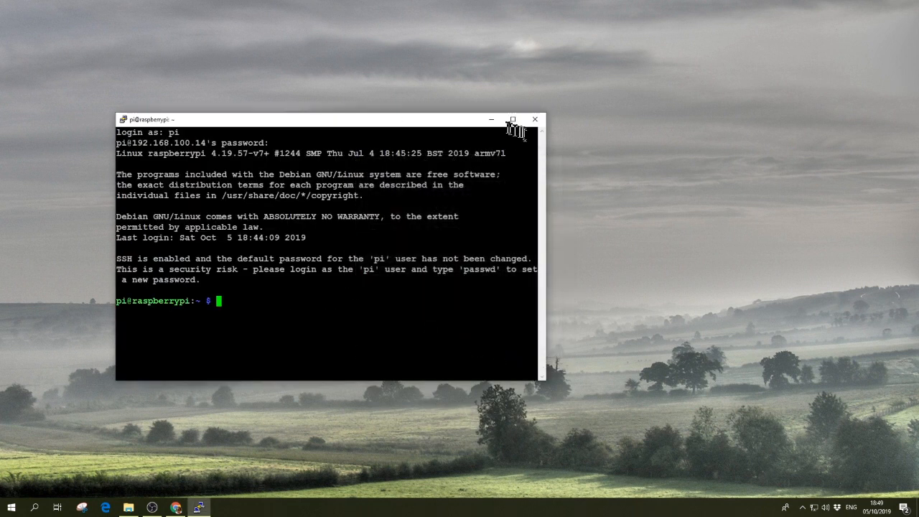
pyautogui.click(513, 119)
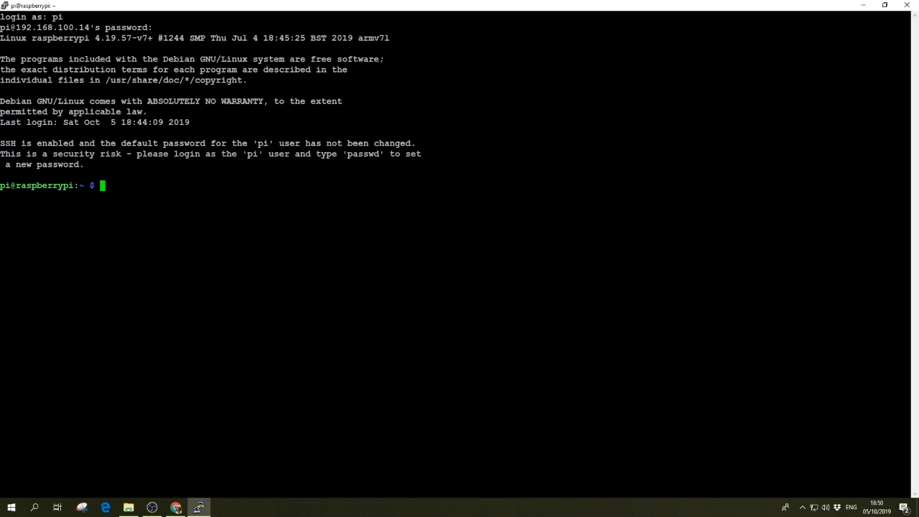
# Step: Become root with sudo su, then return to the setup guide in Chrome
pyautogui.write('su')
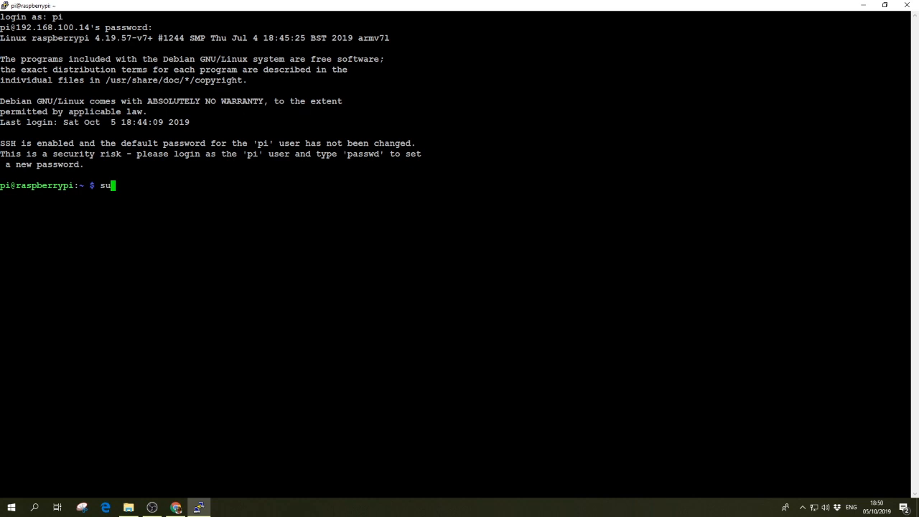
pyautogui.press('Return')
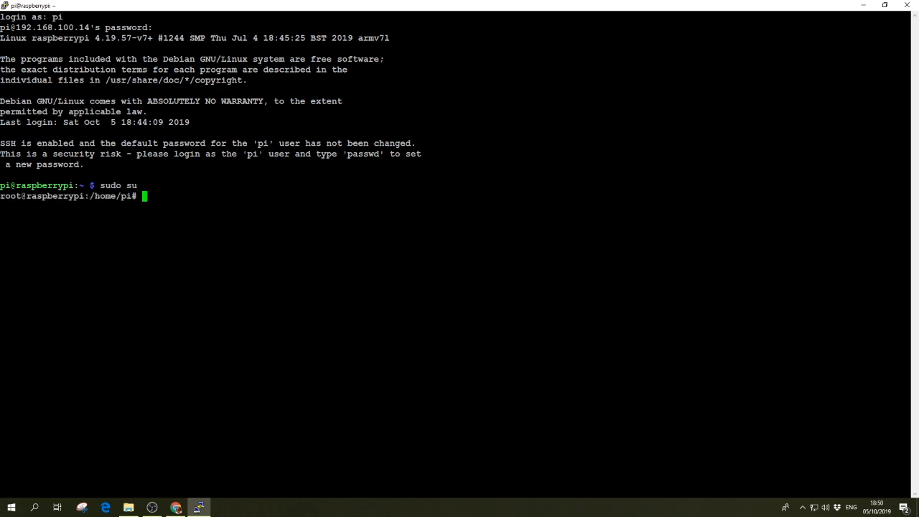
pyautogui.click(176, 508)
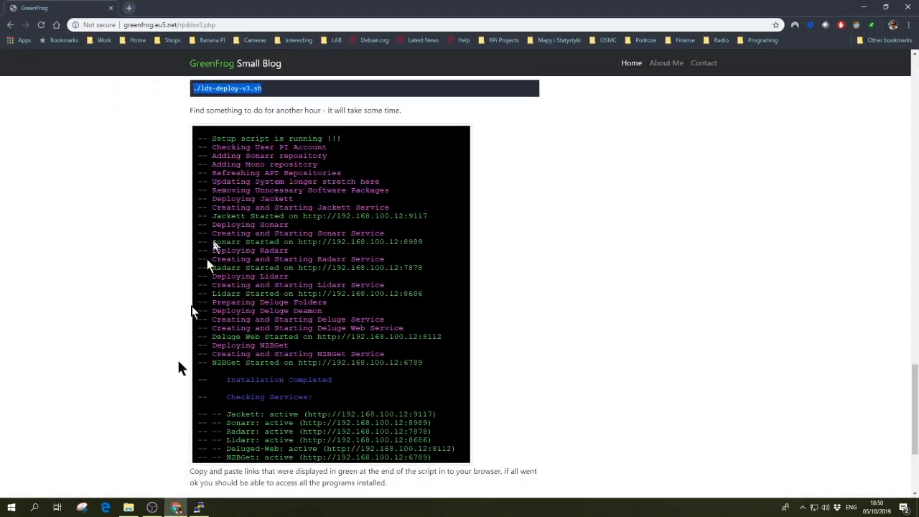
# Step: Run the guide's wget command on the Pi to download lds-deploy-v3.sh from Dropbox
pyautogui.scroll(3)
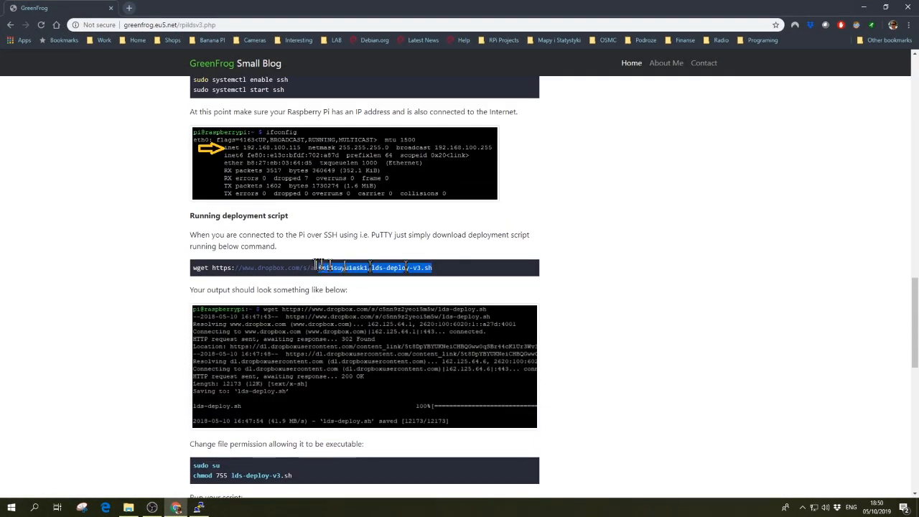
pyautogui.rightClick(323, 268)
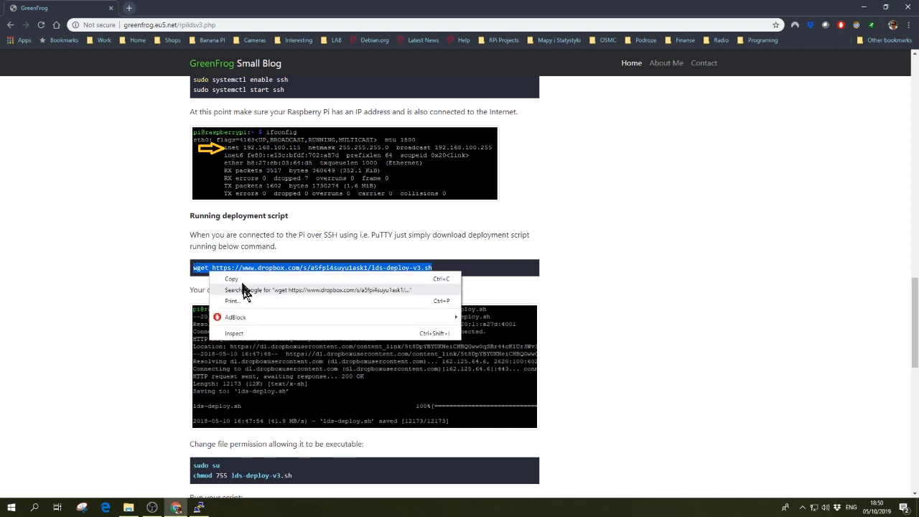
pyautogui.click(198, 509)
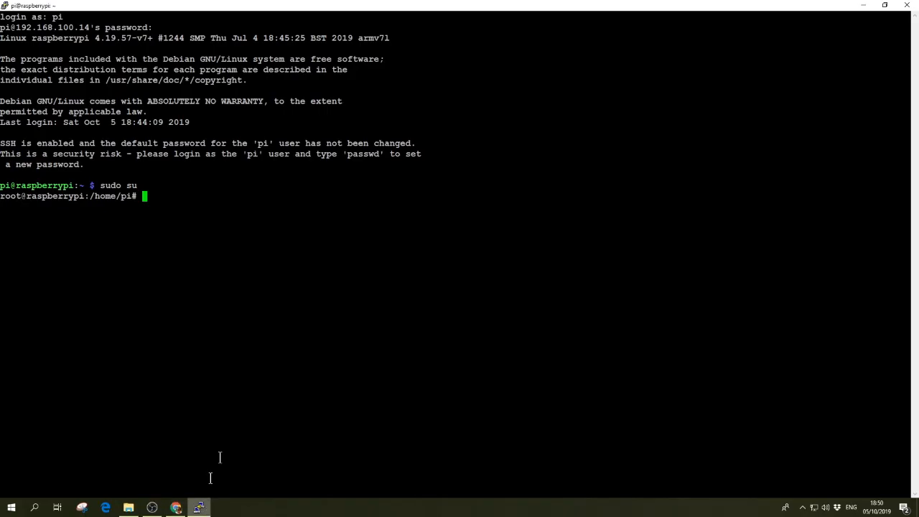
pyautogui.write('wget https://www.dropbox.com/s/a5fpi4suyulask1/lds-deploy-v3.sh')
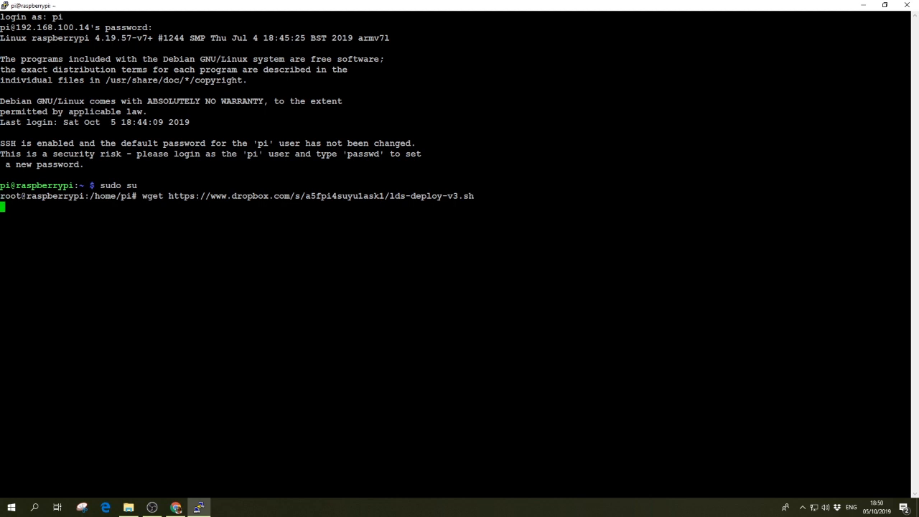
pyautogui.press('Return')
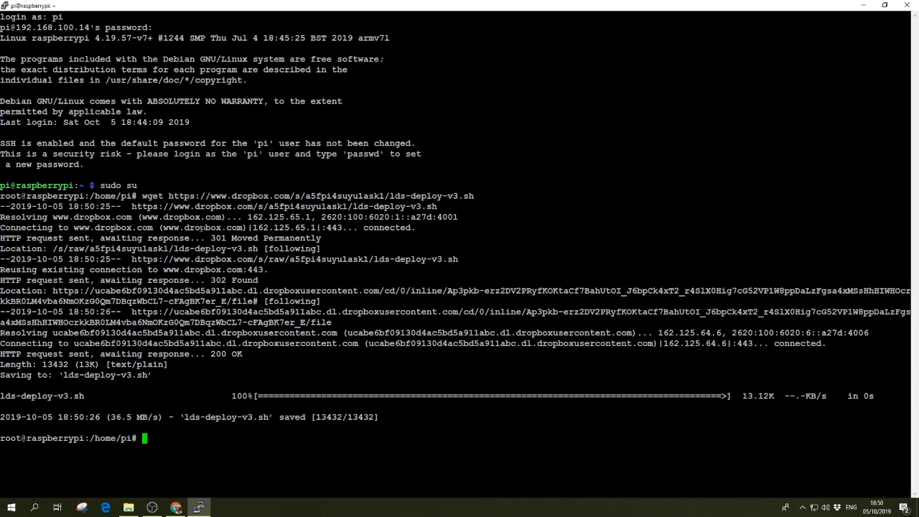
# Step: List the file and make lds-deploy-v3.sh executable with chmod 775
pyautogui.write('ls -l')
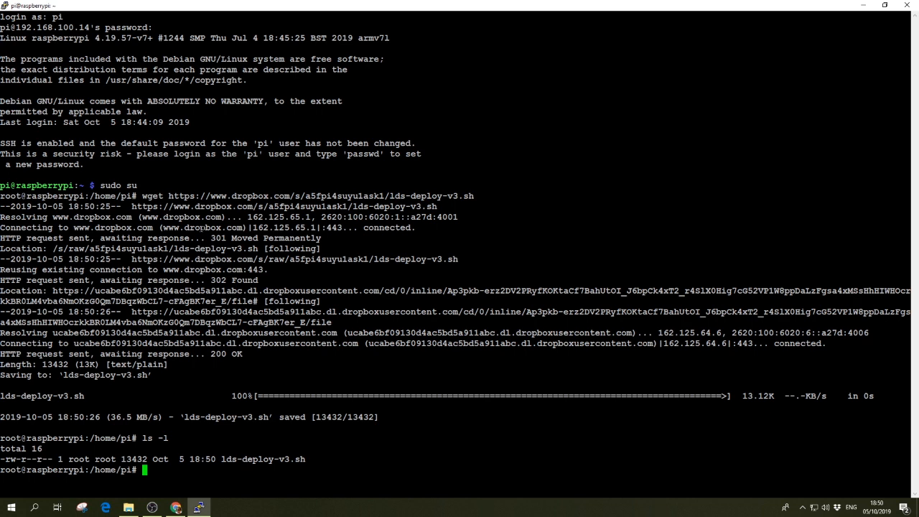
pyautogui.write('chmod 7')
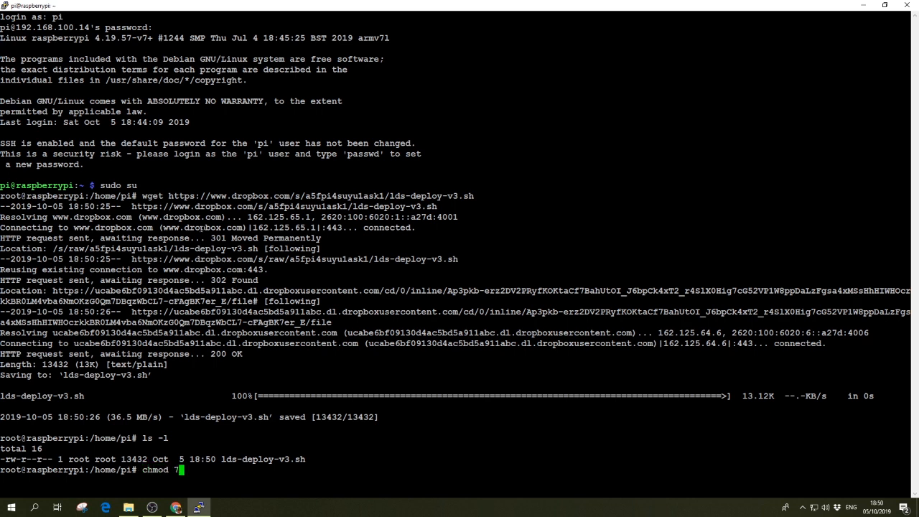
pyautogui.write('75 l')
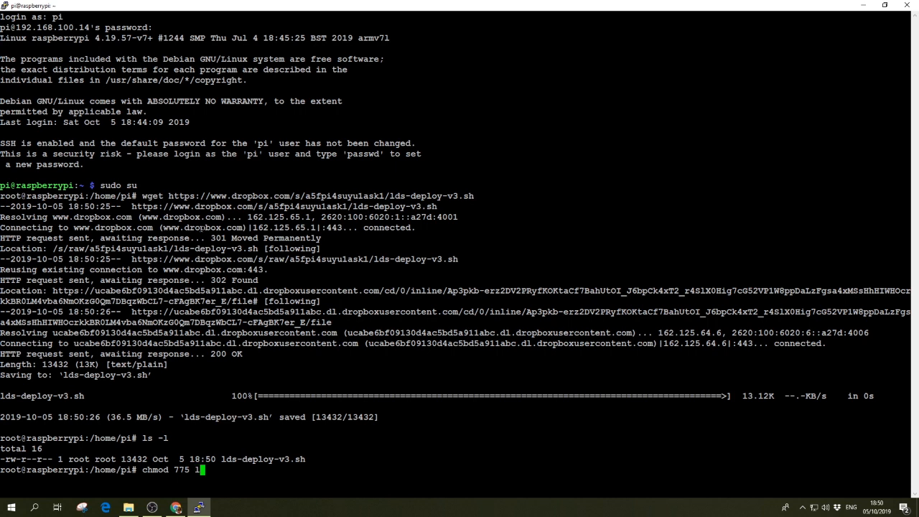
pyautogui.press('Return')
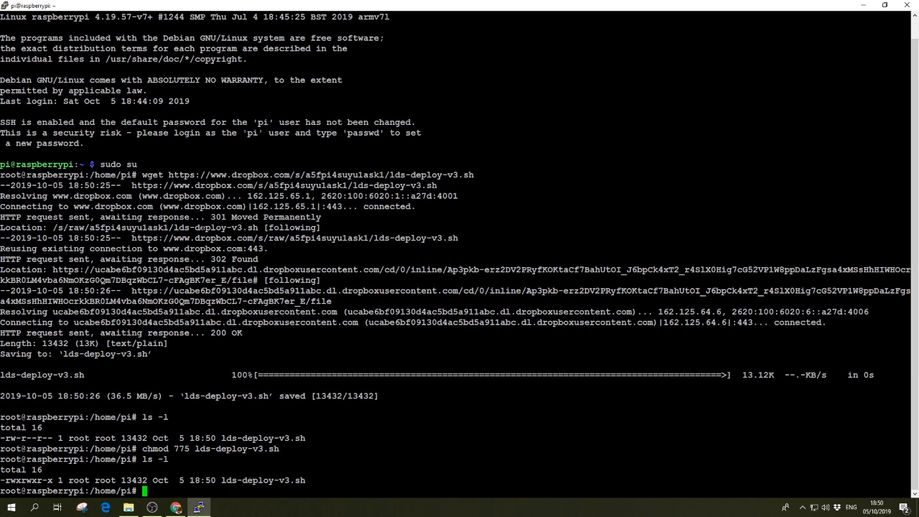
# Step: Run ./lds-deploy-v3.sh to start deploying the services
pyautogui.write('./lds-deploy-v3.sh')
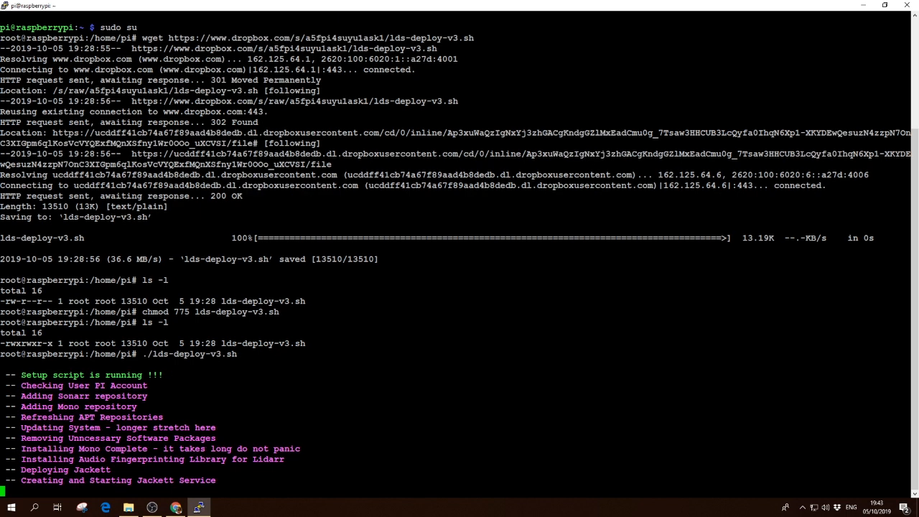
# Step: Review the finished deploy output, select the Jackett web address and open a new Chrome tab
pyautogui.scroll(-3)
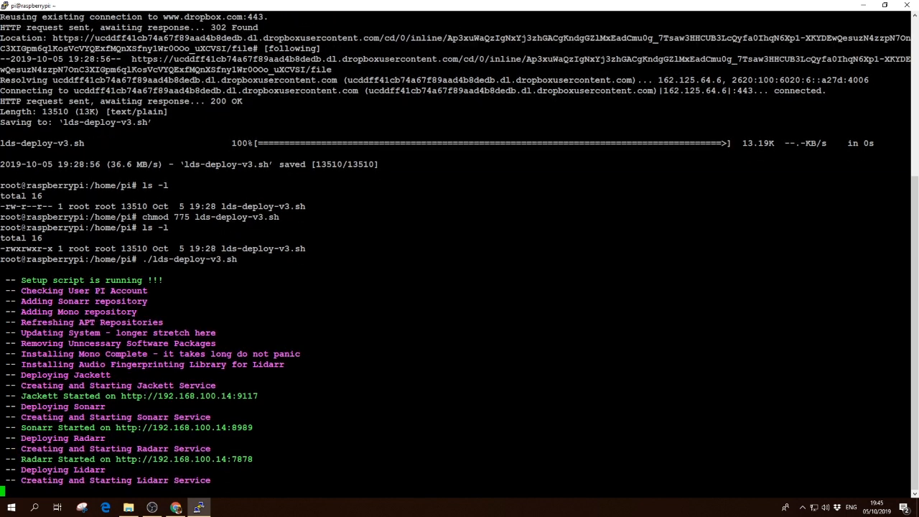
pyautogui.scroll(-3)
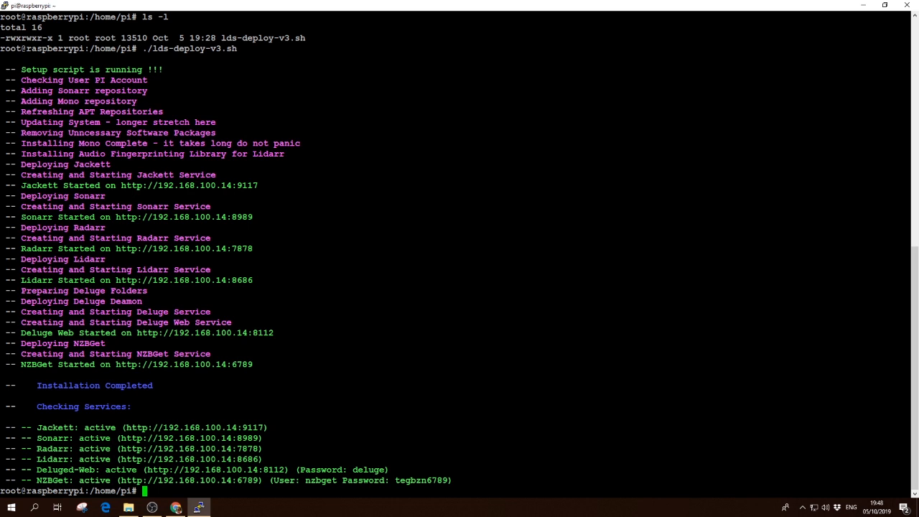
pyautogui.moveTo(362, 321)
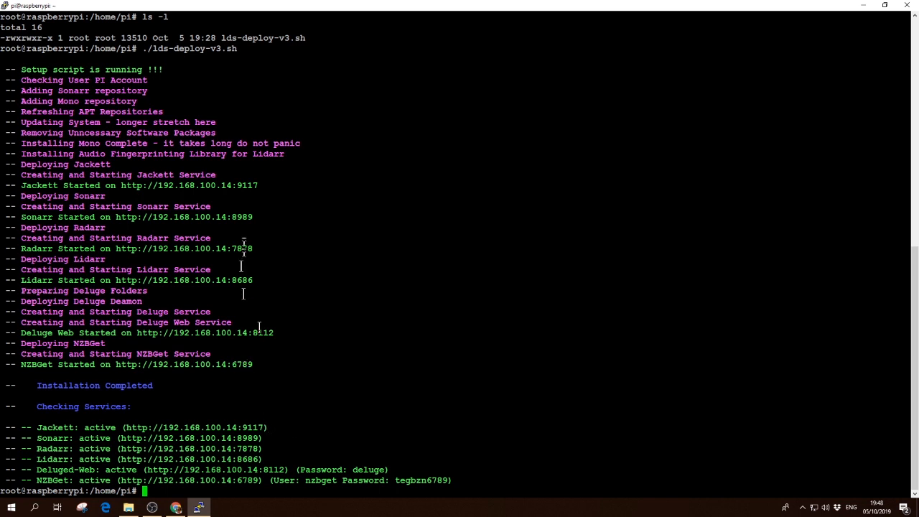
pyautogui.doubleClick(189, 186)
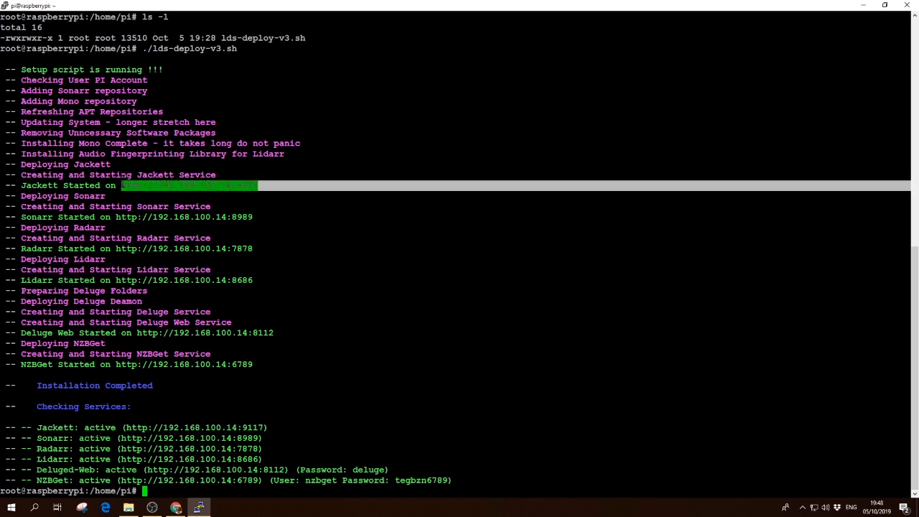
pyautogui.click(106, 509)
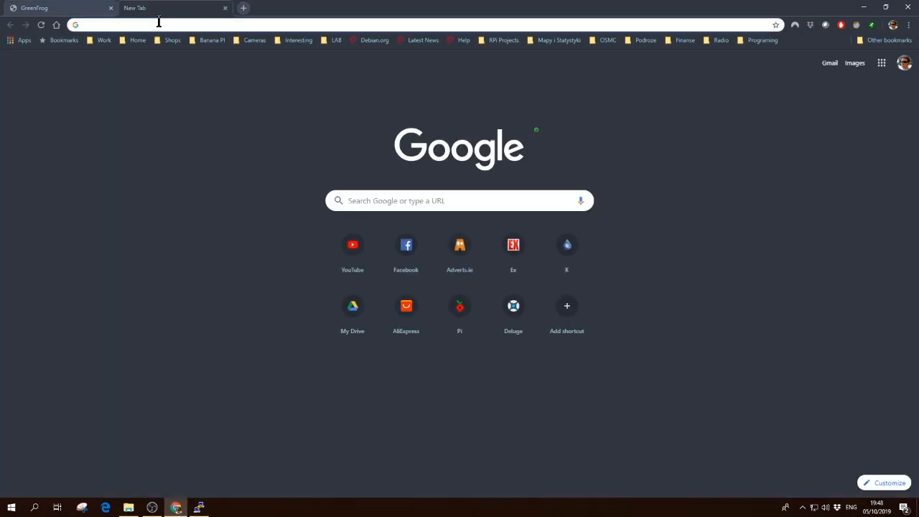
# Step: Open Jackett (9117), Sonarr (8989) and Radarr (7878) on 192.168.100.14 in separate tabs
pyautogui.write('http://192.168.100.14:9117')
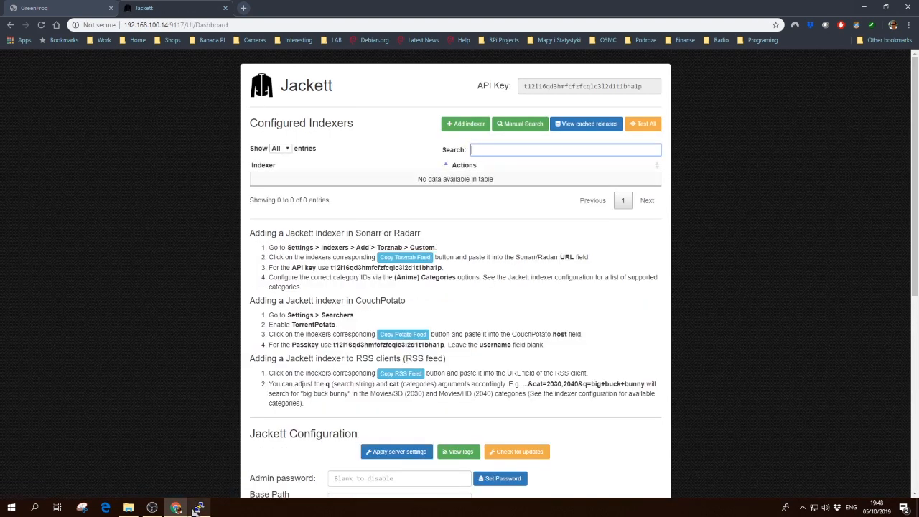
pyautogui.click(200, 508)
pyautogui.write('http://192.168.100.14:8989')
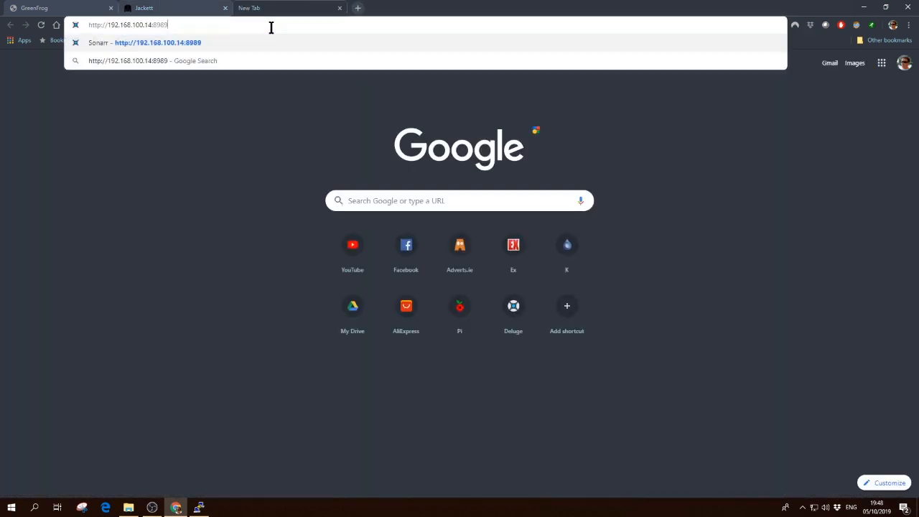
pyautogui.click(198, 509)
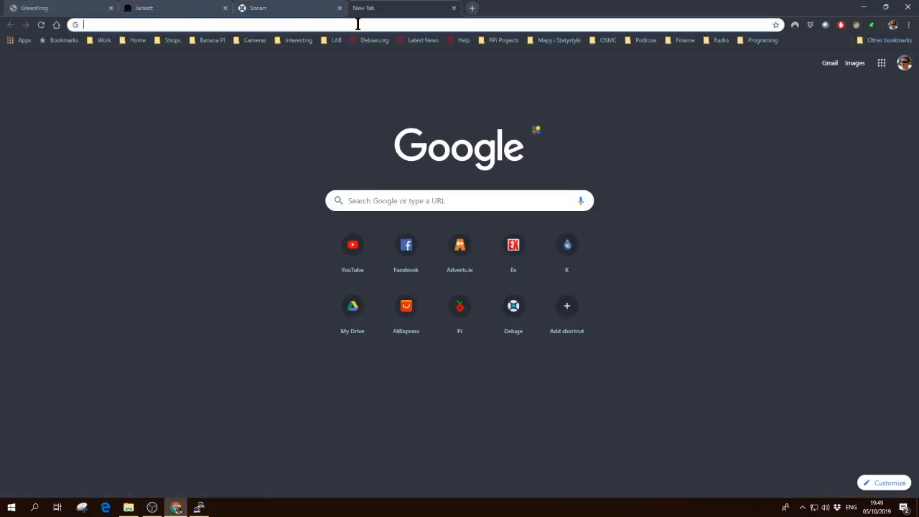
pyautogui.write('192.168.100.14:7878')
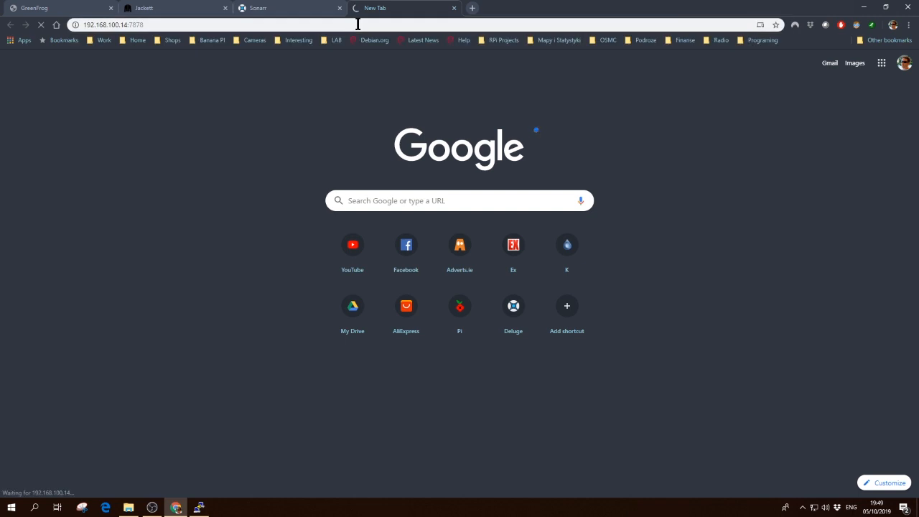
pyautogui.click(198, 508)
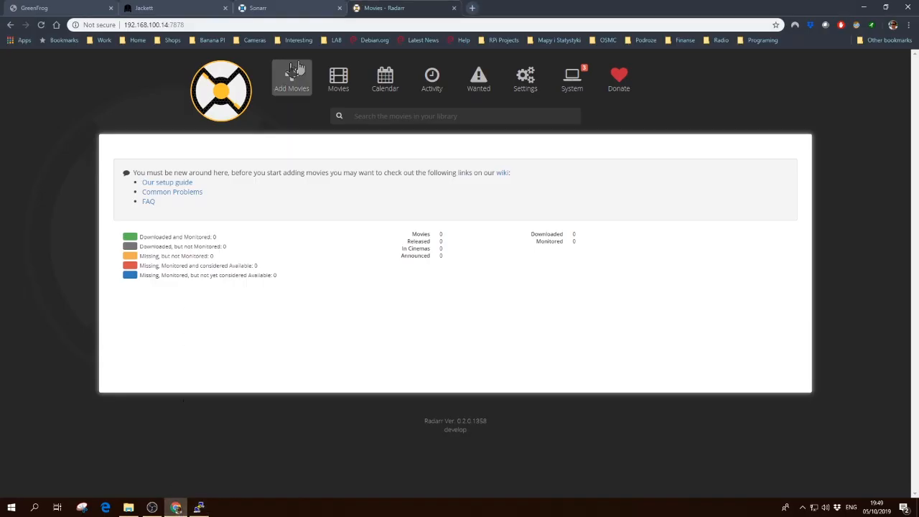
pyautogui.click(471, 9)
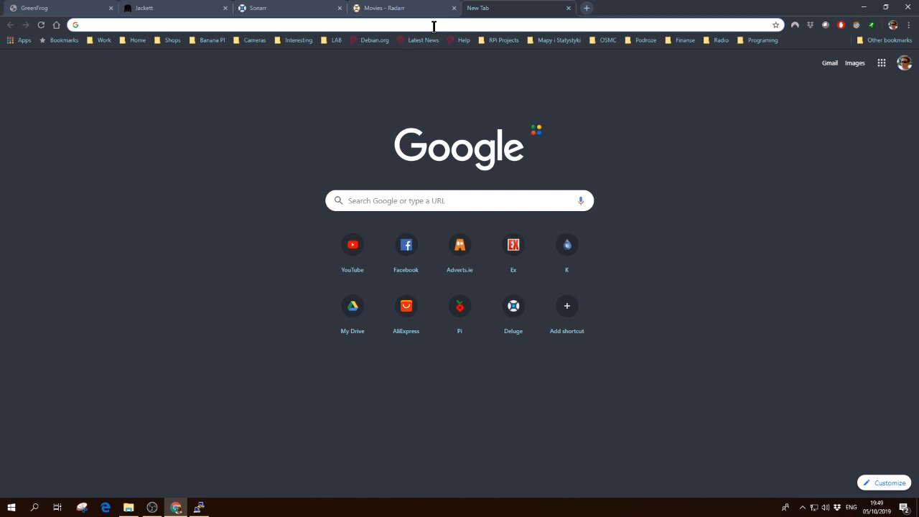
# Step: Open Lidarr (8686), Deluge (8112) and NZBGet (6789) in new tabs, checking addresses in PuTTY
pyautogui.write('192.168.100.14:8686')
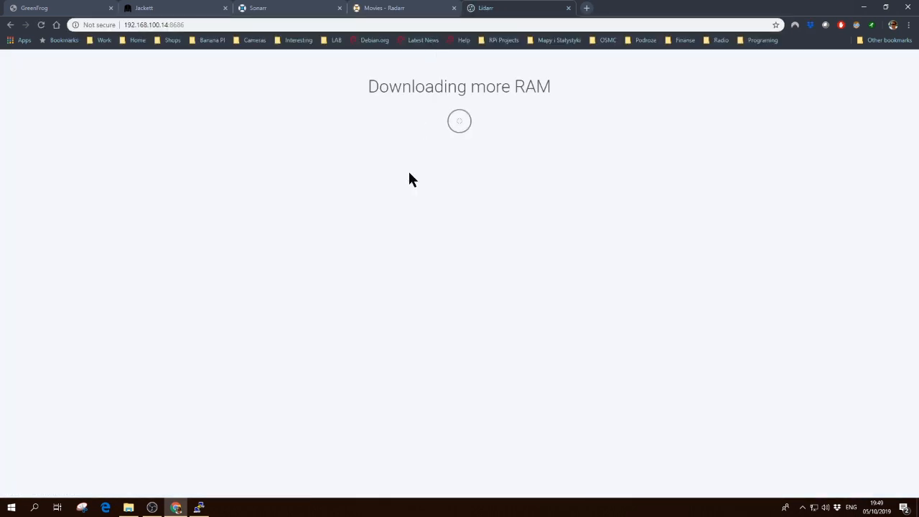
pyautogui.click(198, 508)
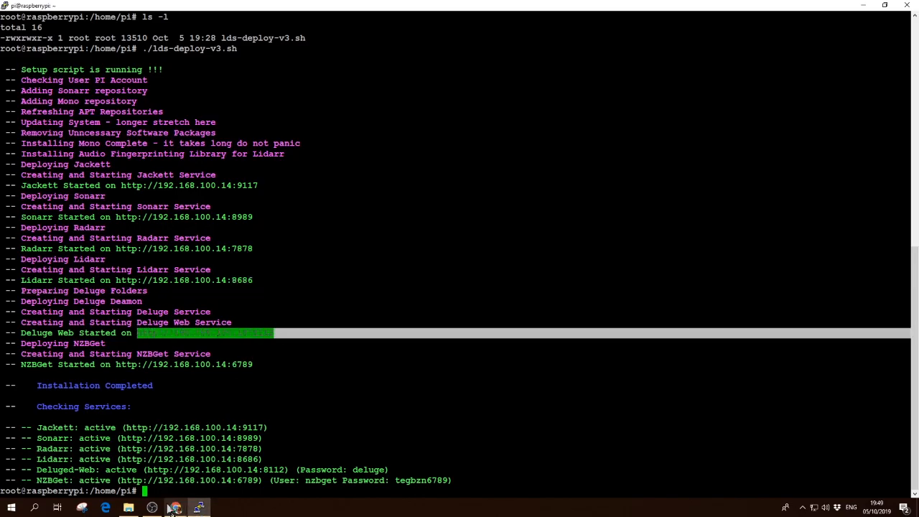
pyautogui.moveTo(198, 508)
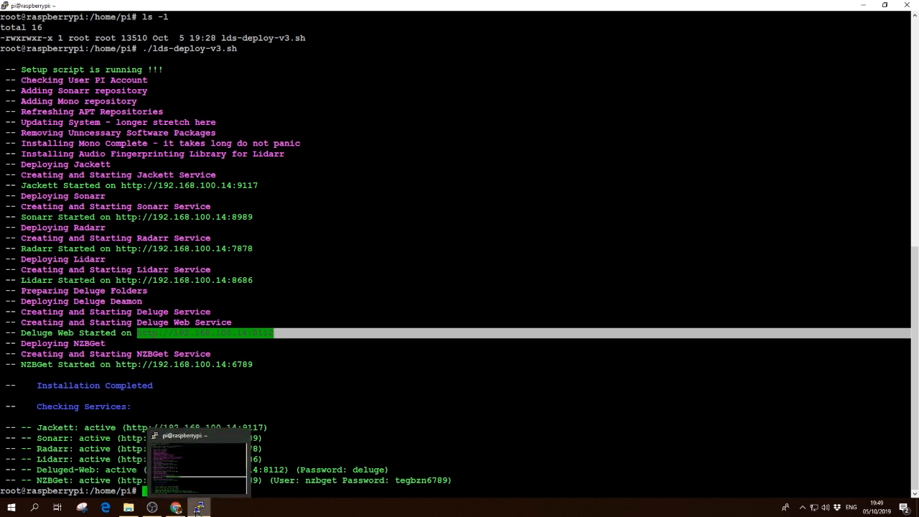
pyautogui.moveTo(175, 509)
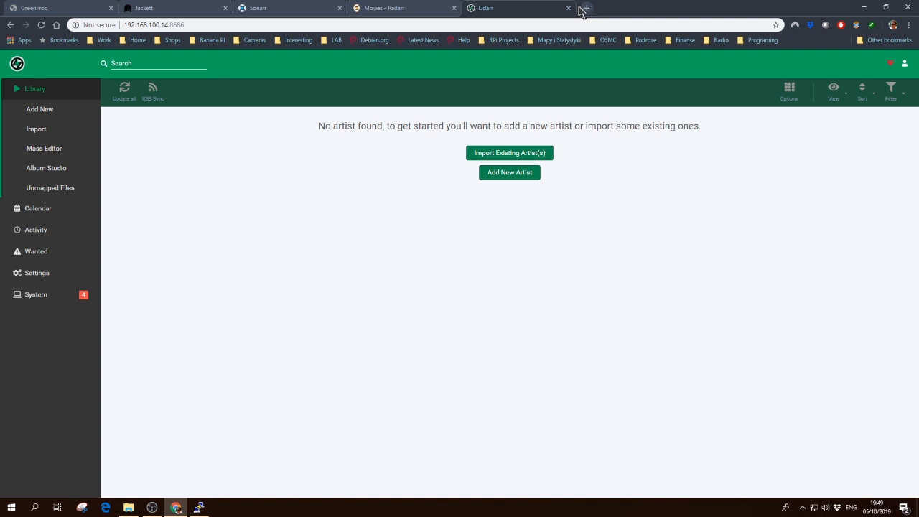
pyautogui.click(584, 9)
pyautogui.write('192.168.100.14:8112')
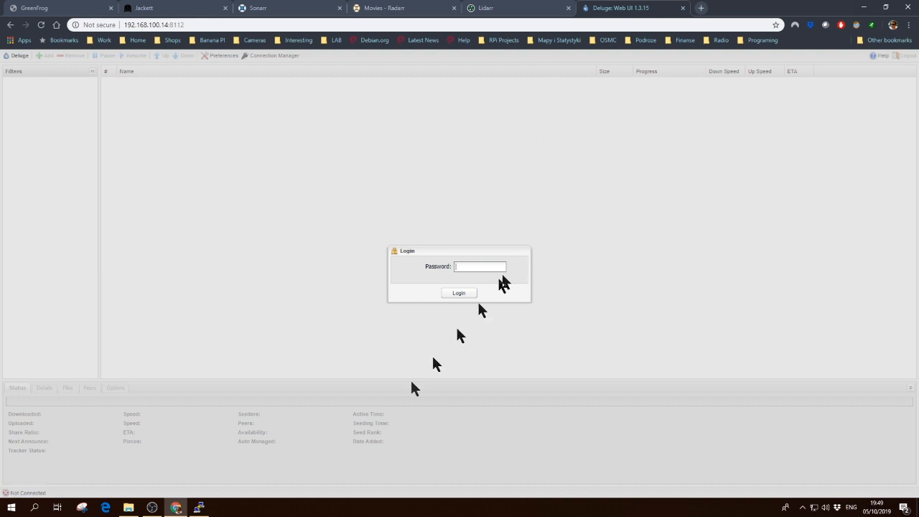
pyautogui.click(199, 508)
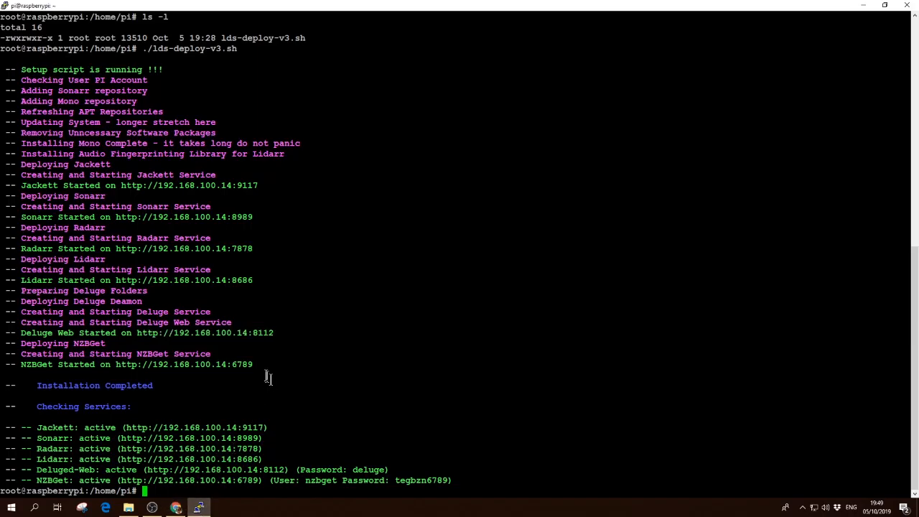
pyautogui.doubleClick(184, 365)
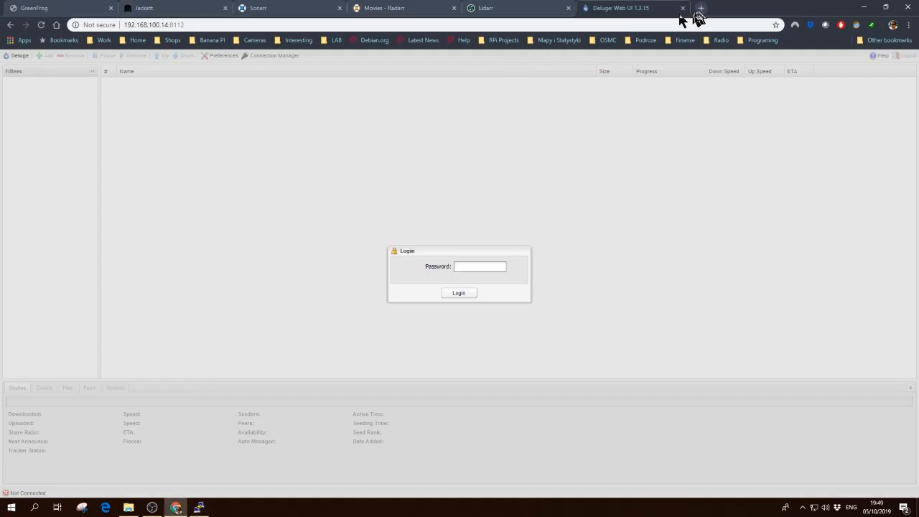
pyautogui.click(700, 9)
pyautogui.write('192.168.100.14:6789')
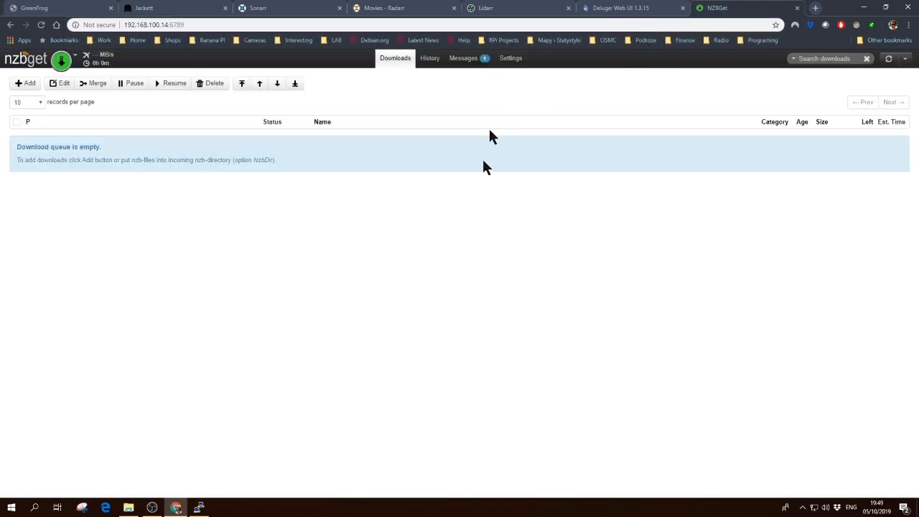
pyautogui.moveTo(199, 509)
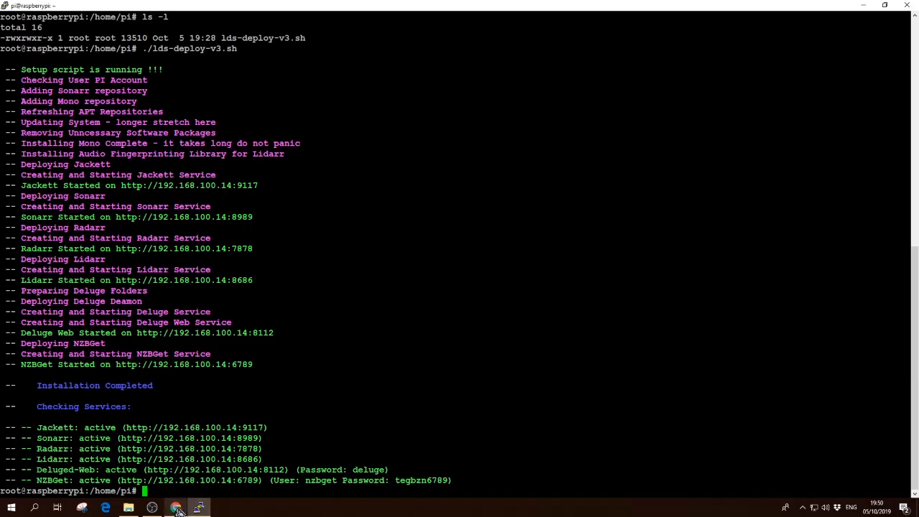
pyautogui.moveTo(175, 508)
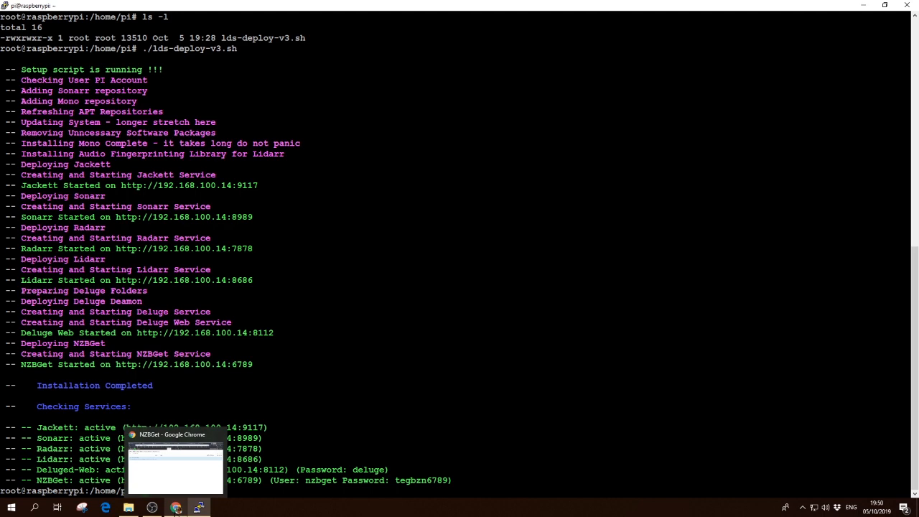
# Step: Switch between the GreenFrog blog, NZBGet and the Dropbox lds-deploy-v3.sh script tabs in Chrome
pyautogui.click(176, 509)
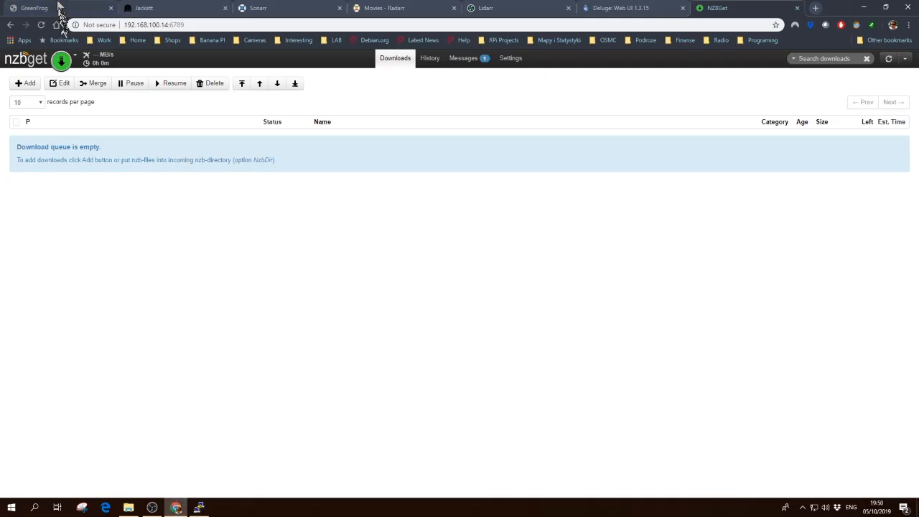
pyautogui.moveTo(60, 15)
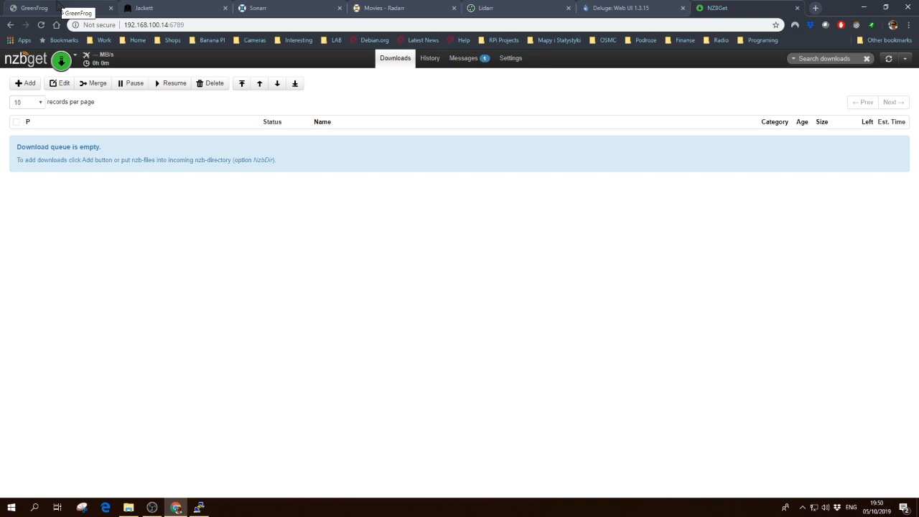
pyautogui.click(34, 8)
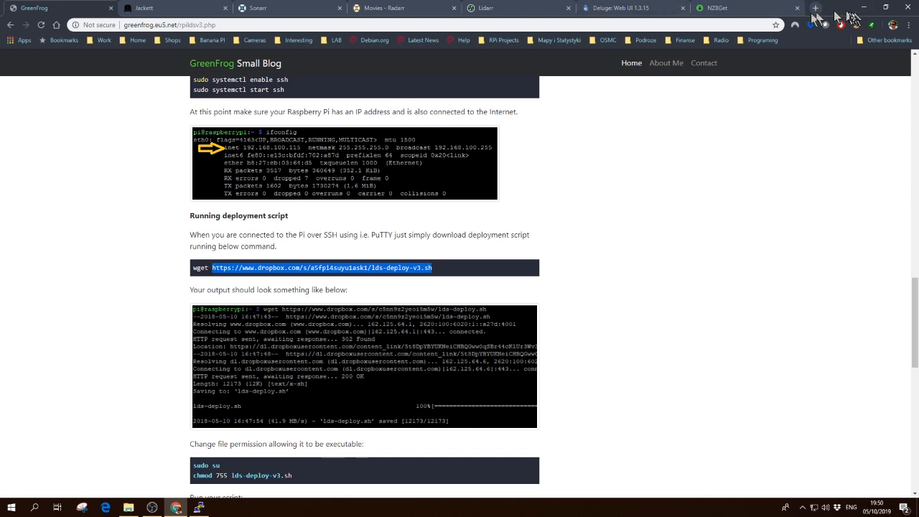
pyautogui.click(816, 9)
pyautogui.write('192.168.100.14:6789')
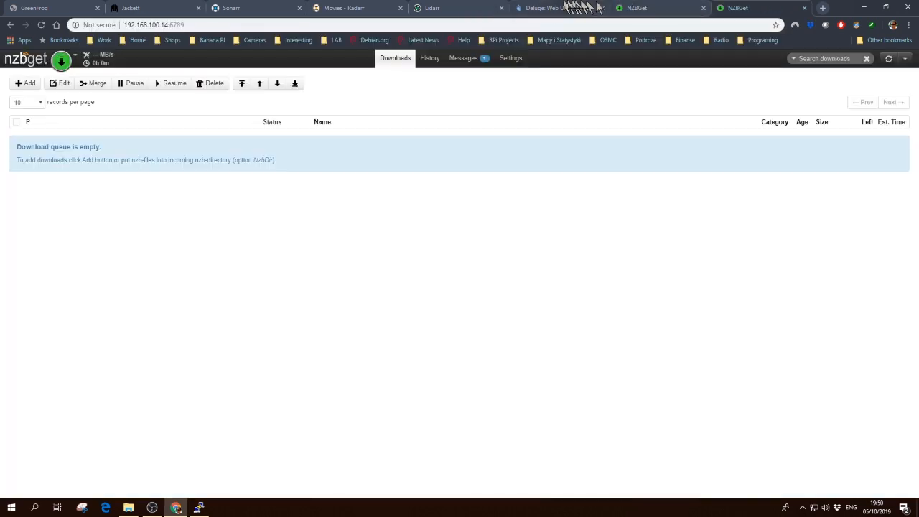
pyautogui.click(36, 8)
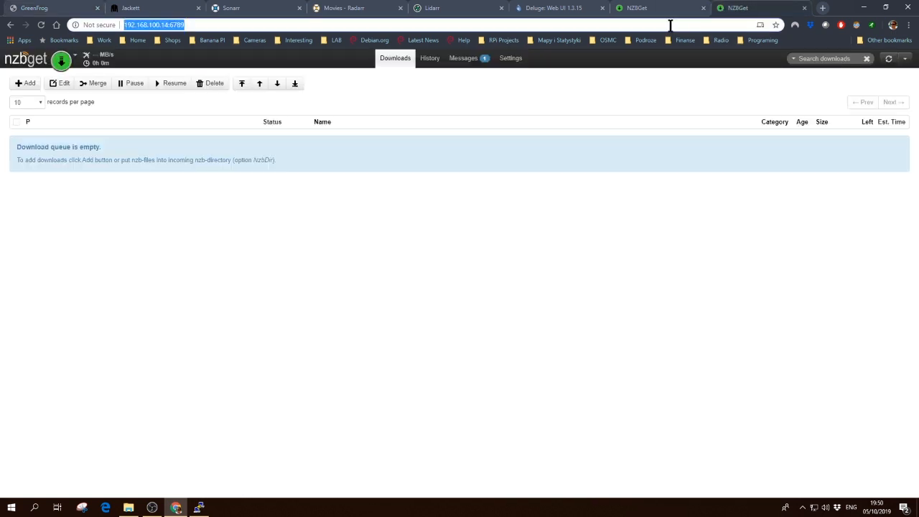
pyautogui.click(762, 9)
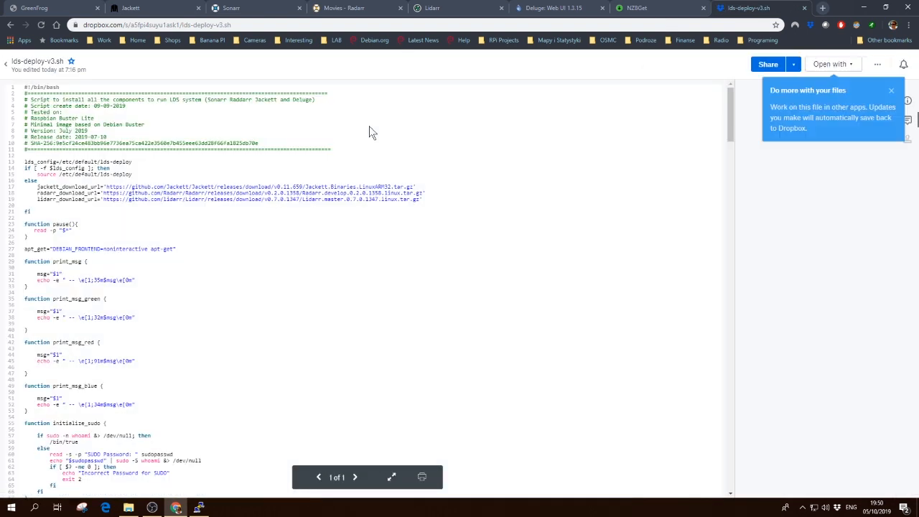
# Step: Scroll through the lds-deploy-v3.sh source on Dropbox back to its header, then bring up the Jackett tab
pyautogui.scroll(-3)
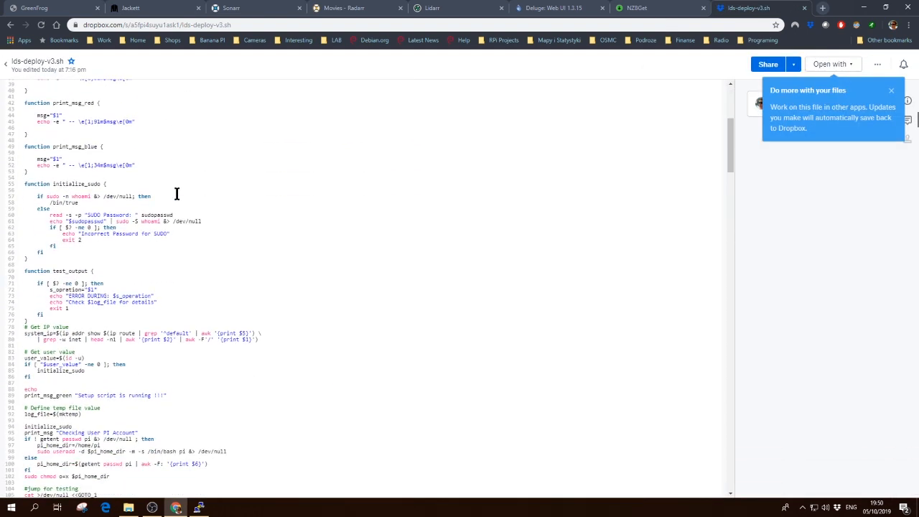
pyautogui.scroll(-3)
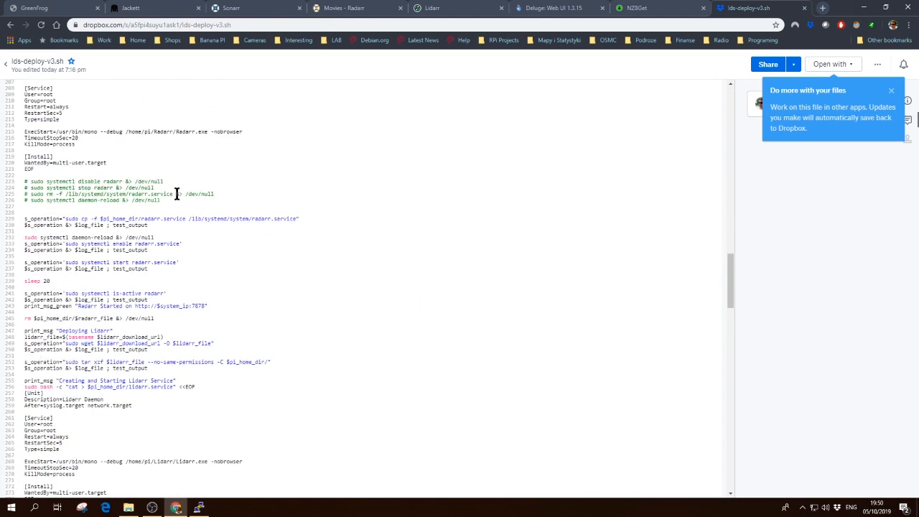
pyautogui.scroll(-3)
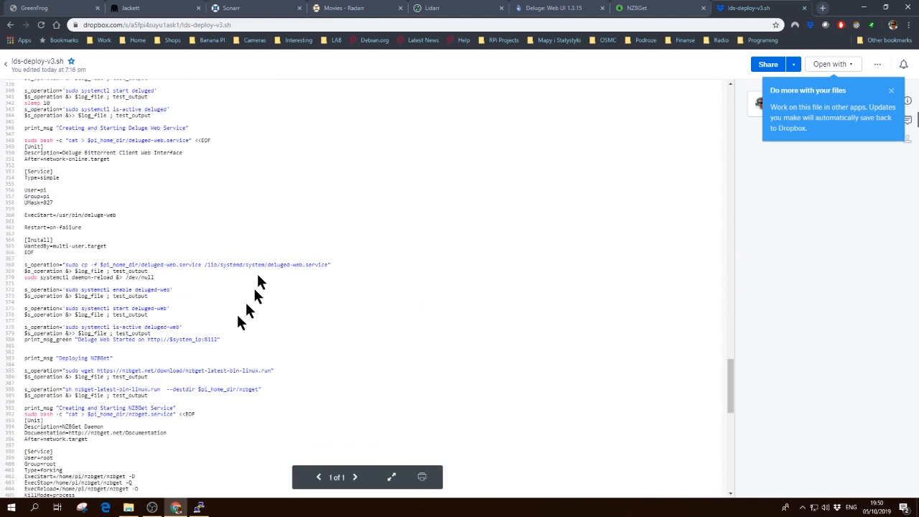
pyautogui.scroll(-3)
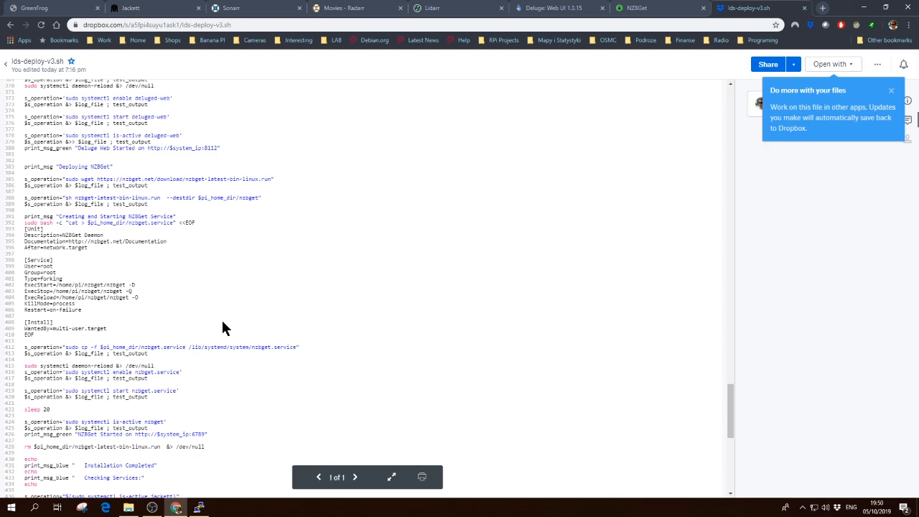
pyautogui.scroll(-3)
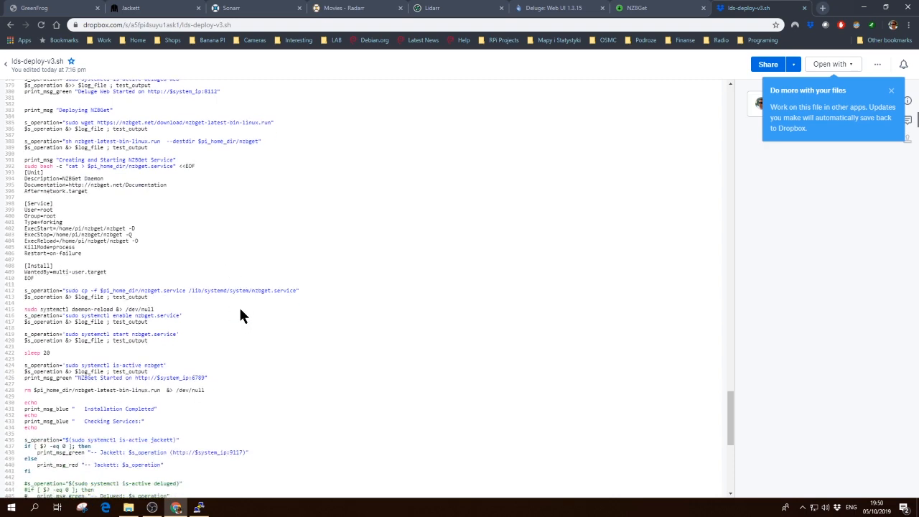
pyautogui.scroll(3)
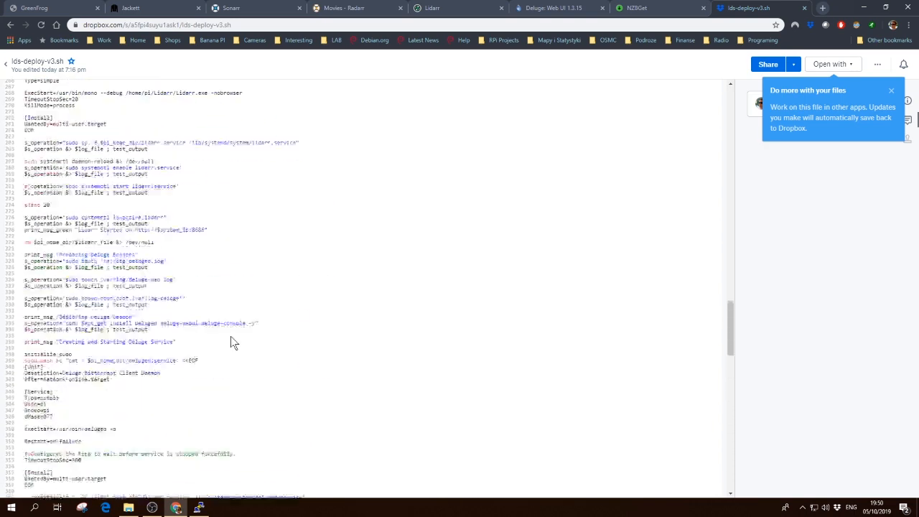
pyautogui.scroll(3)
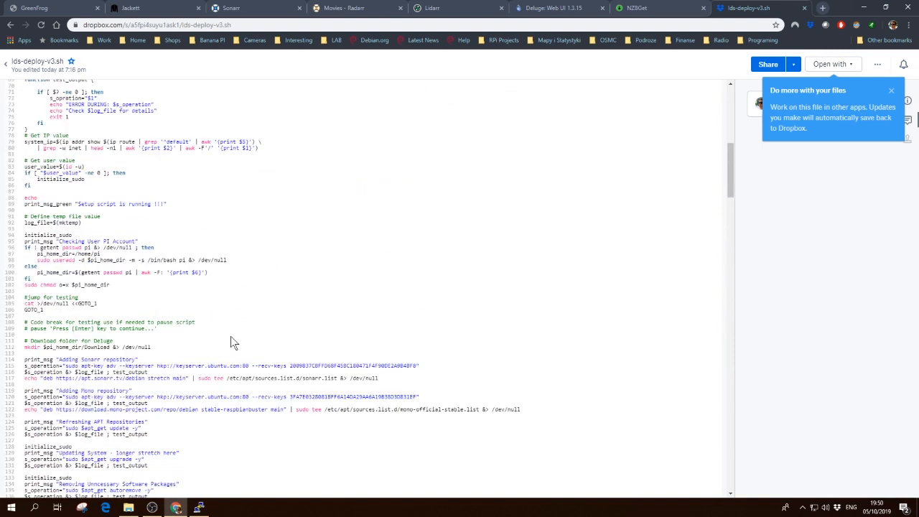
pyautogui.scroll(3)
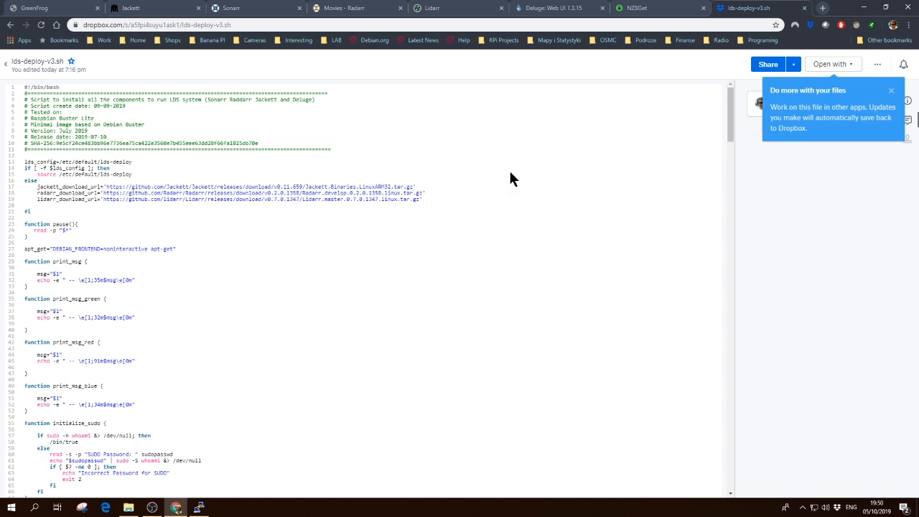
pyautogui.moveTo(563, 132)
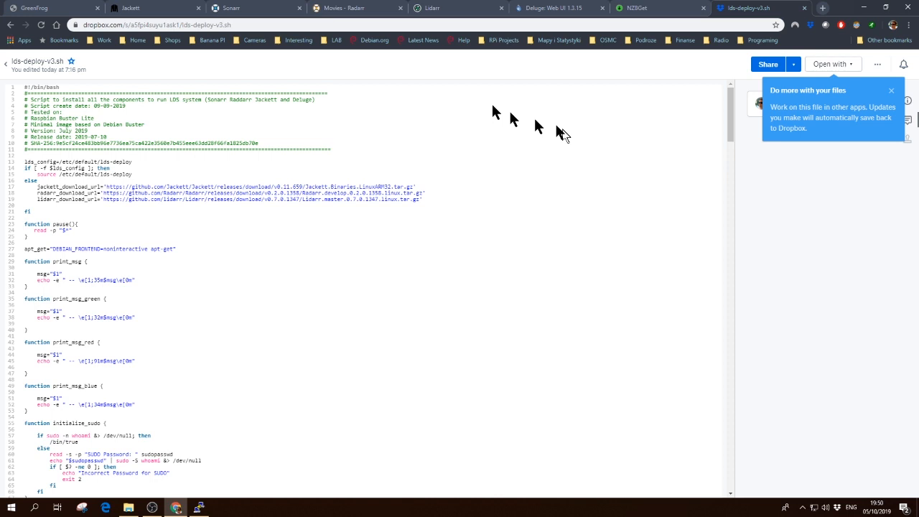
pyautogui.moveTo(380, 184)
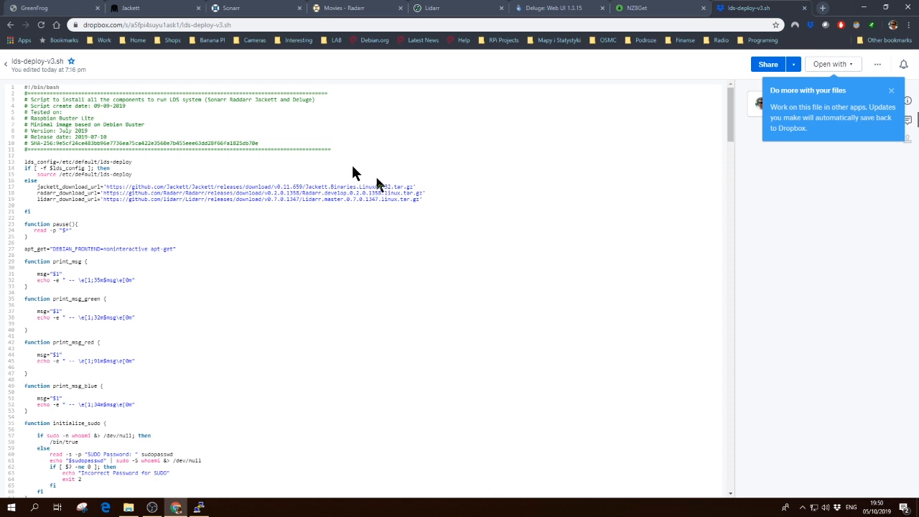
pyautogui.moveTo(359, 136)
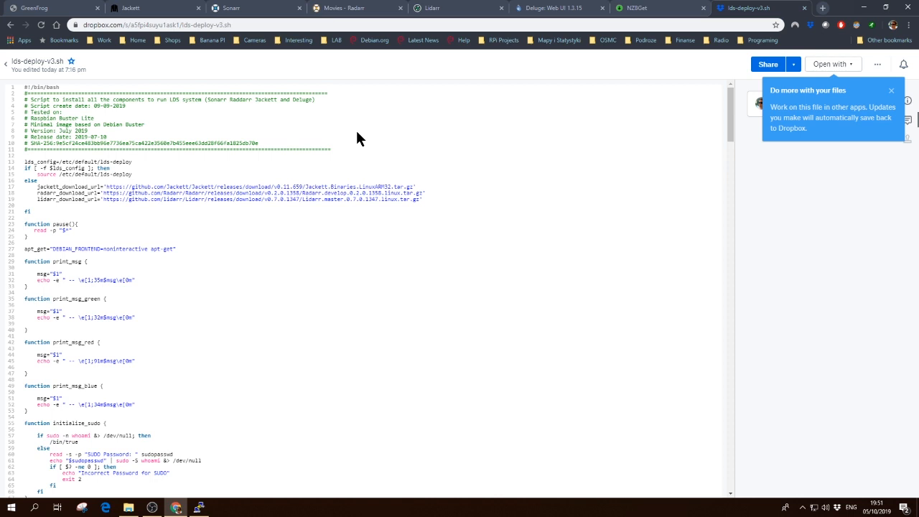
pyautogui.click(129, 8)
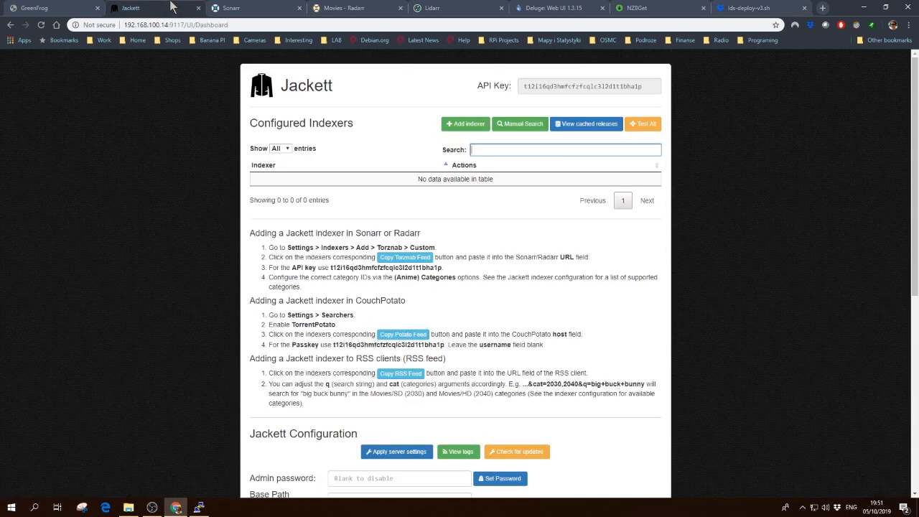
pyautogui.moveTo(386, 141)
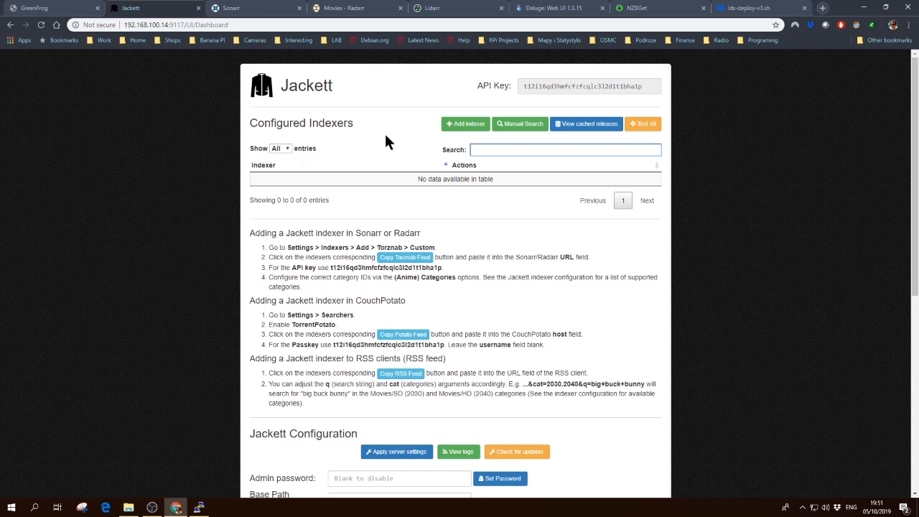
pyautogui.moveTo(360, 161)
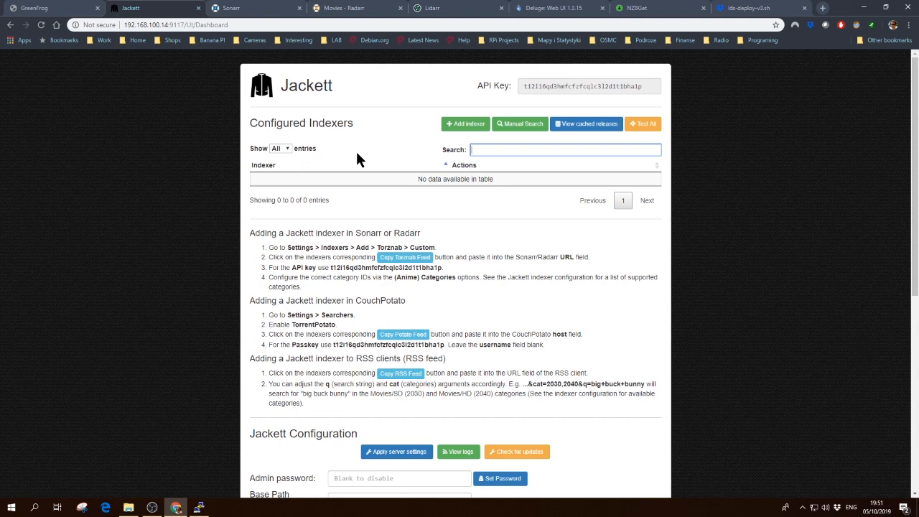
# Step: Bring the Raspberry Pi PuTTY session back up from the taskbar
pyautogui.click(200, 508)
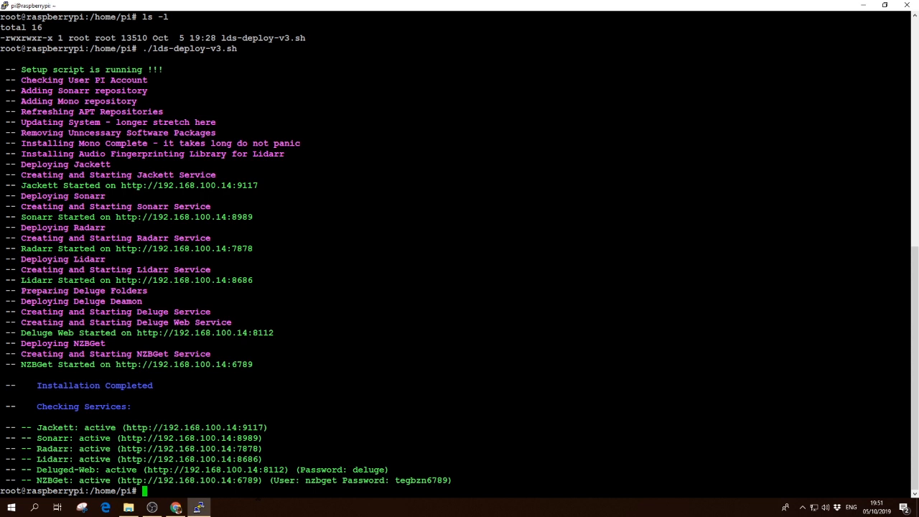
# Step: Run ls to list the pi home directory with its Jackett, Lidarr, NZBGet and Radarr folders
pyautogui.write('ls')
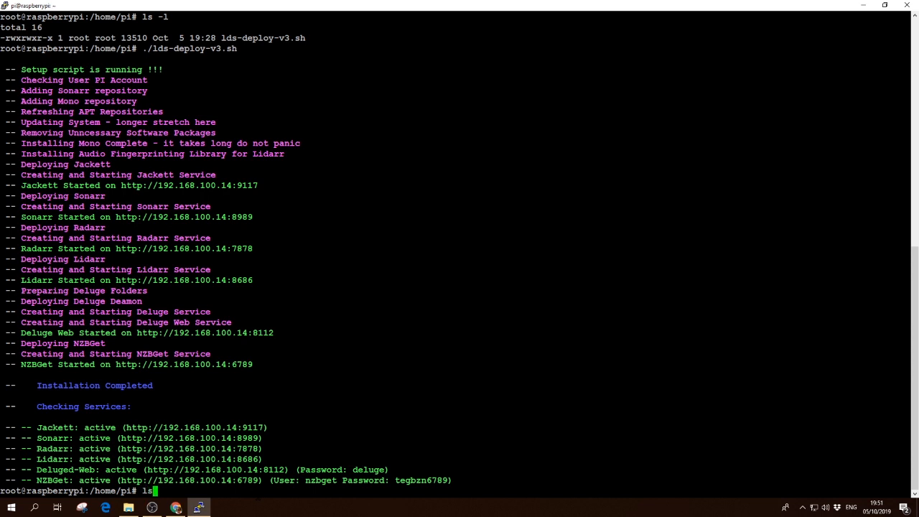
pyautogui.press('Return')
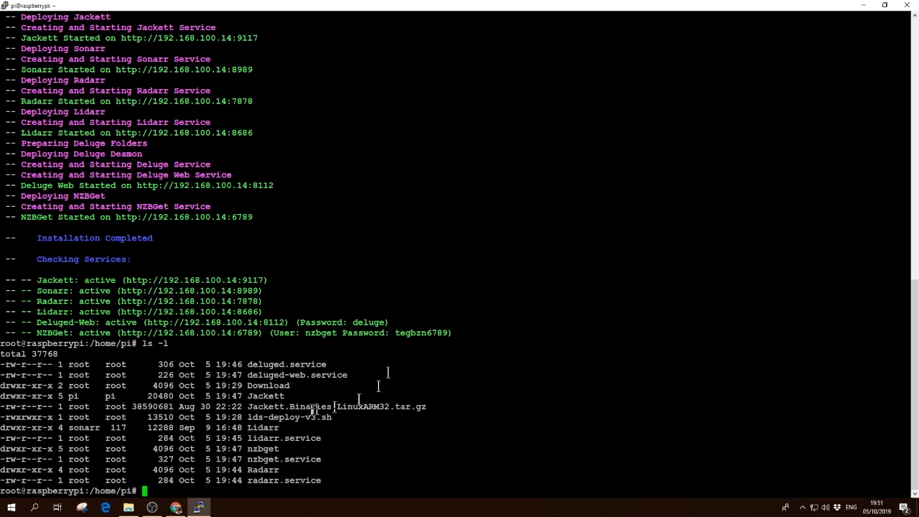
pyautogui.doubleClick(264, 397)
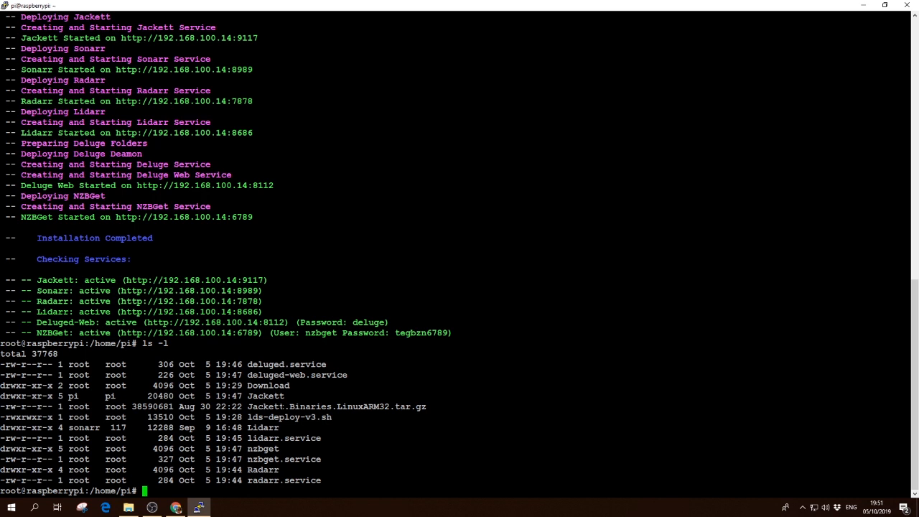
pyautogui.moveTo(322, 385)
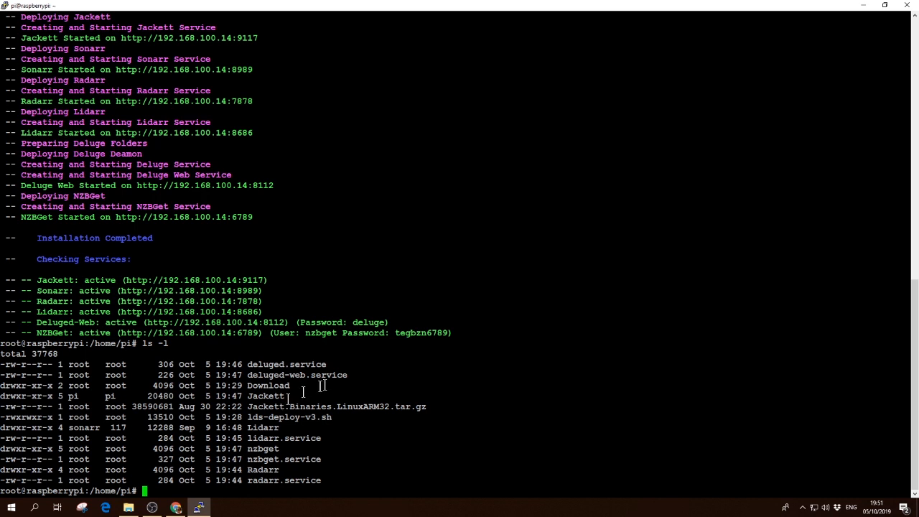
pyautogui.moveTo(293, 407)
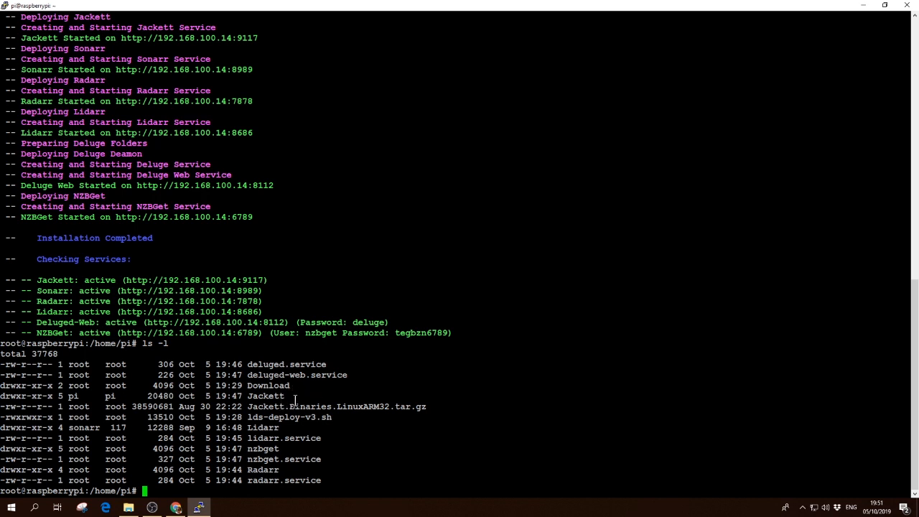
pyautogui.doubleClick(265, 396)
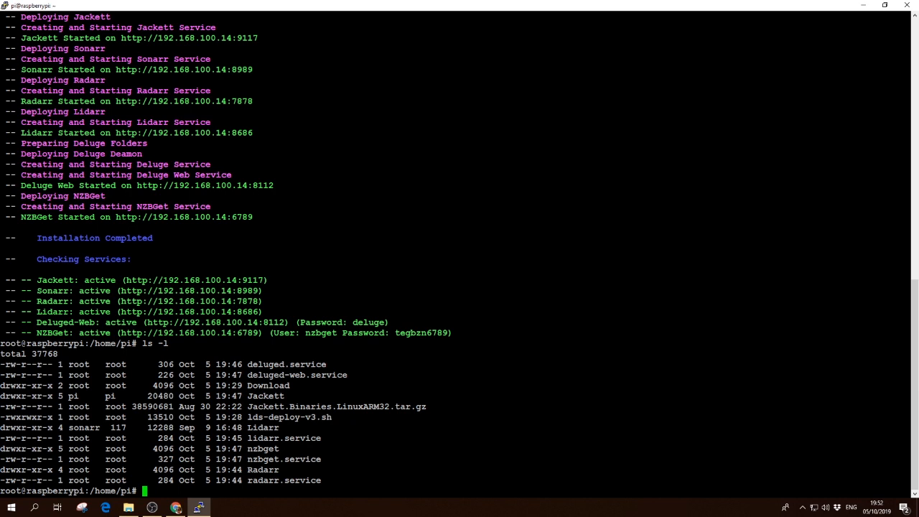
pyautogui.moveTo(307, 494)
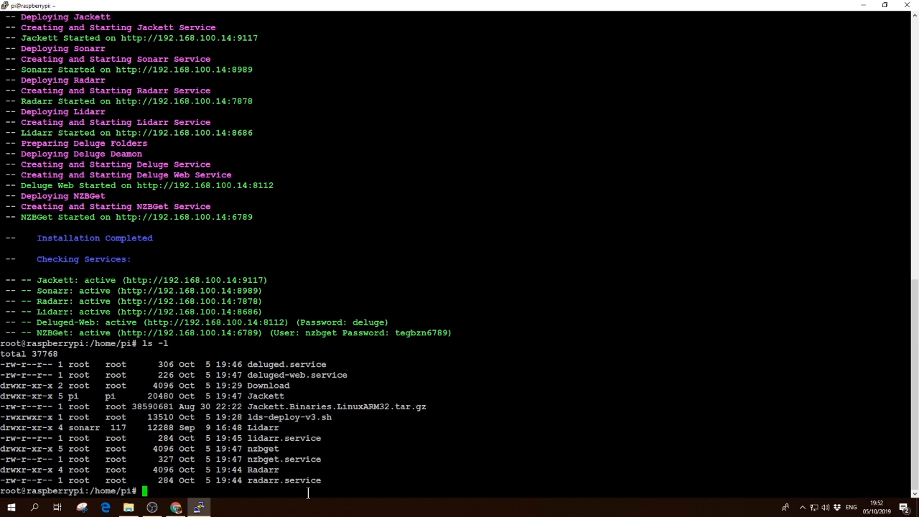
# Step: Run systemctl status jackett, confirm it is active (running) on port 9117, and quit the pager
pyautogui.write('systemc')
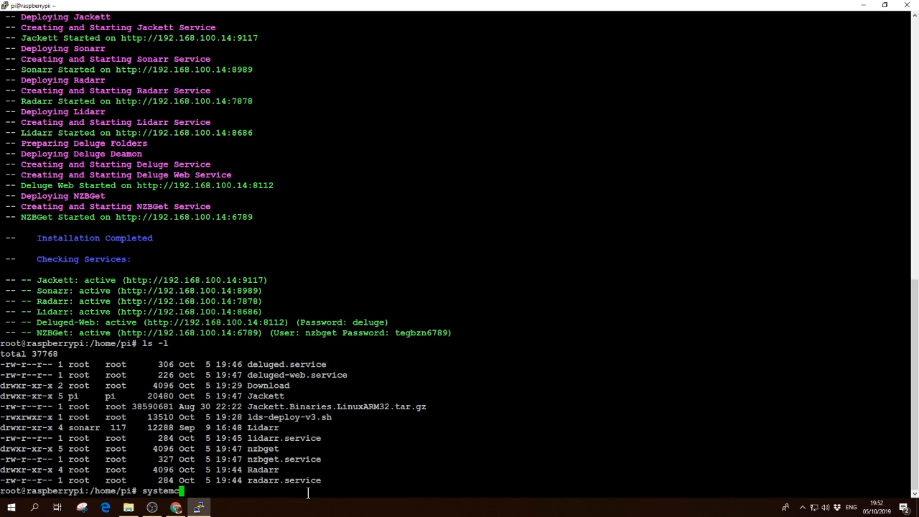
pyautogui.write('l')
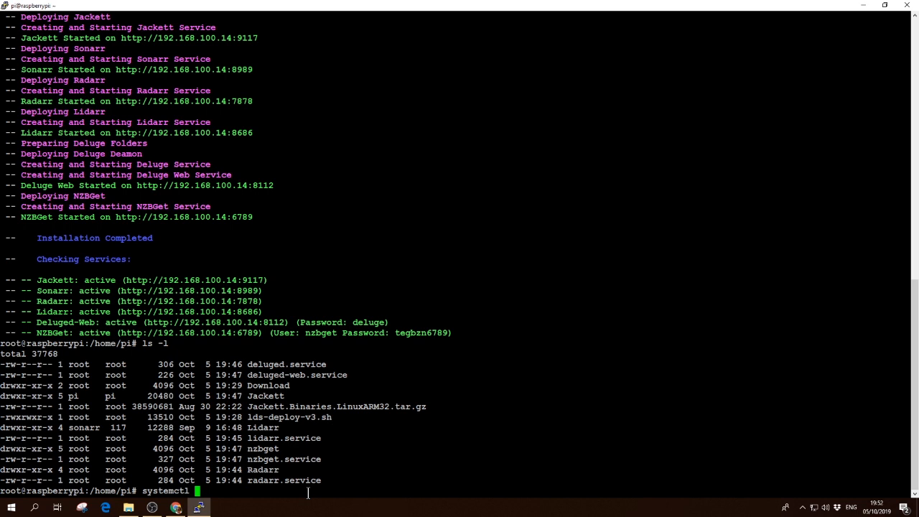
pyautogui.write('sts')
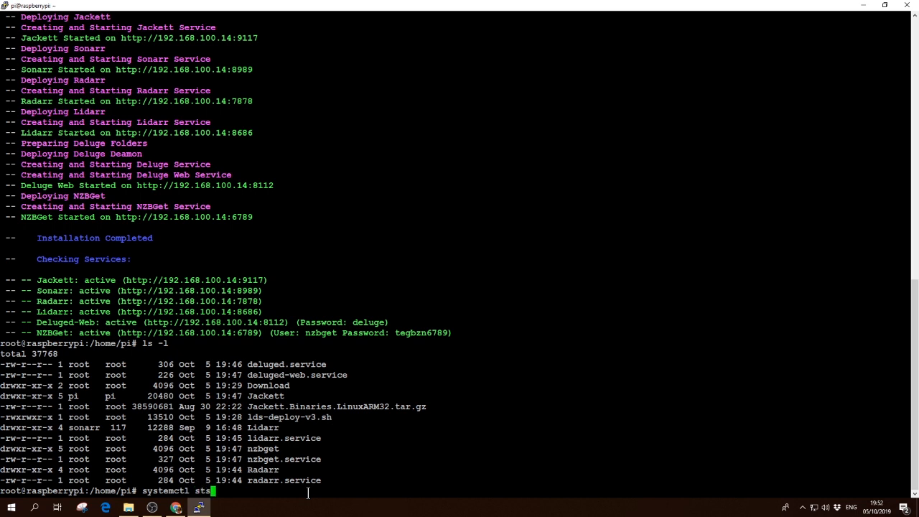
pyautogui.write('atus jackett')
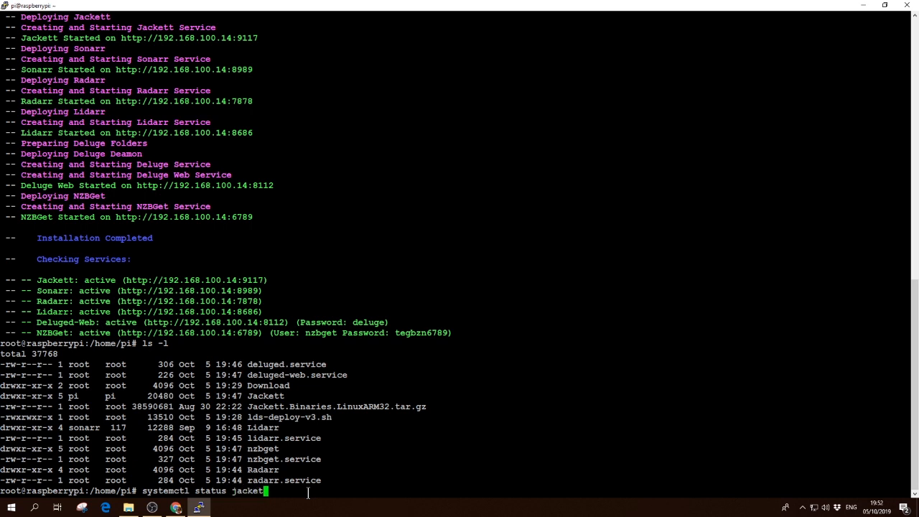
pyautogui.press('Return')
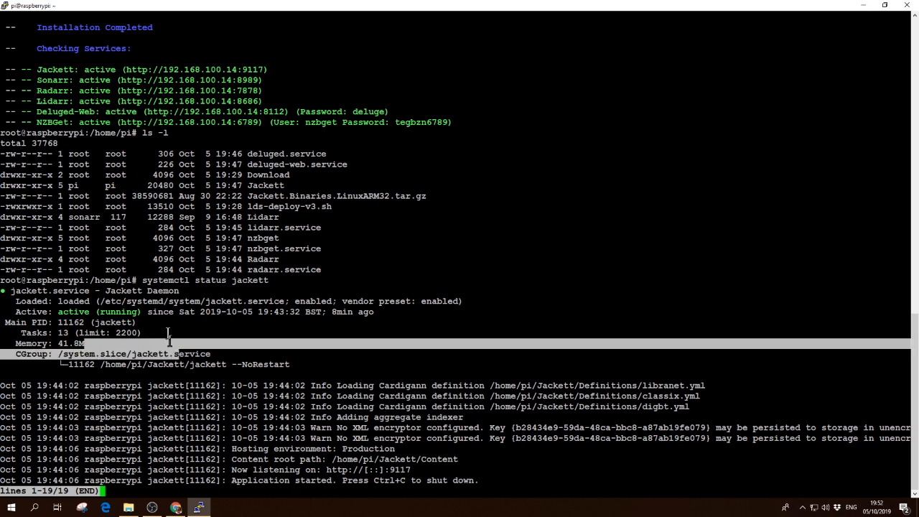
pyautogui.doubleClick(98, 312)
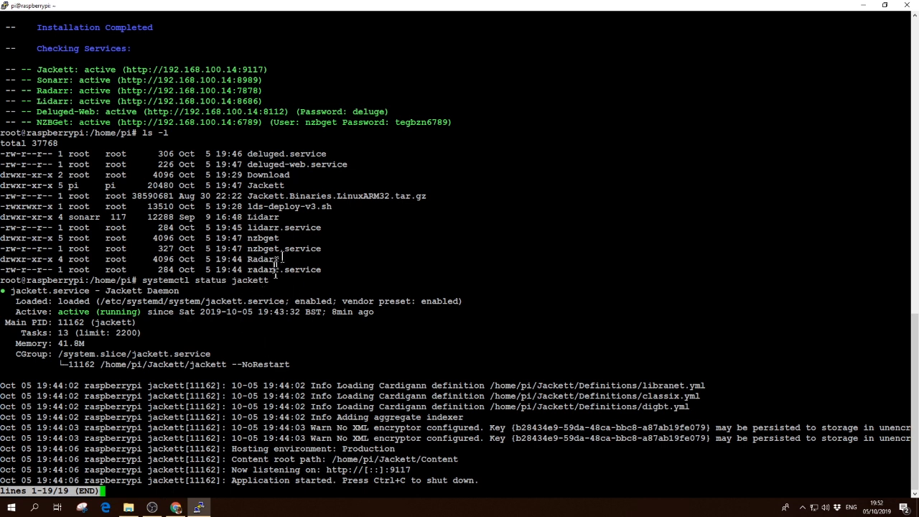
pyautogui.press('q')
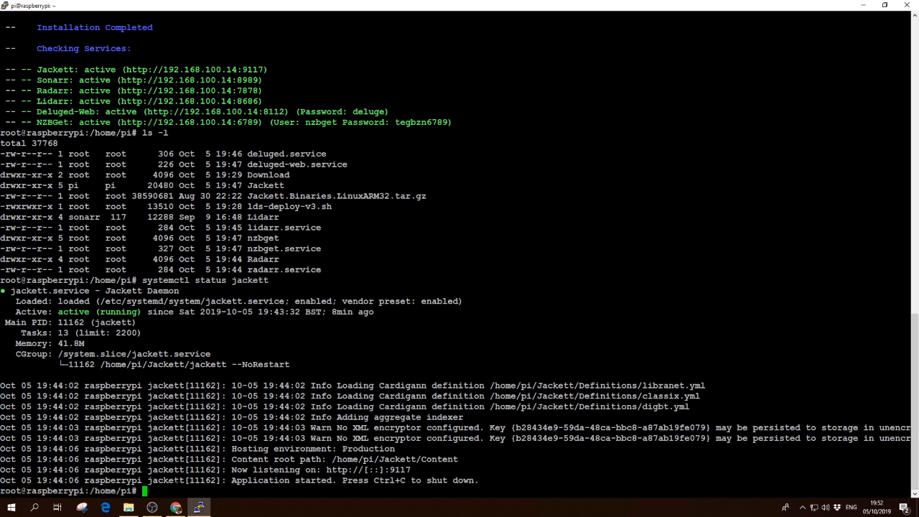
# Step: Re-check Jackett with systemctl status jackett, now inactive (dead), and switch to Chrome
pyautogui.write('systemctl status jackett')
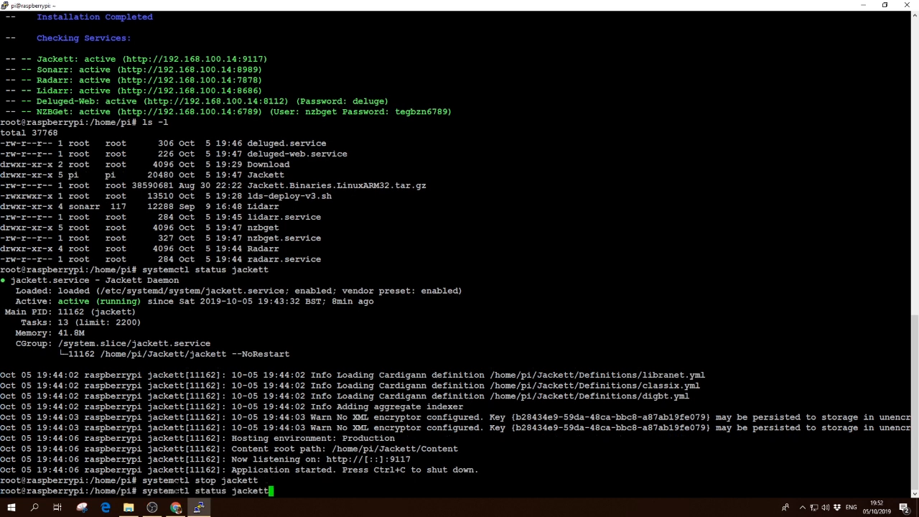
pyautogui.press('Return')
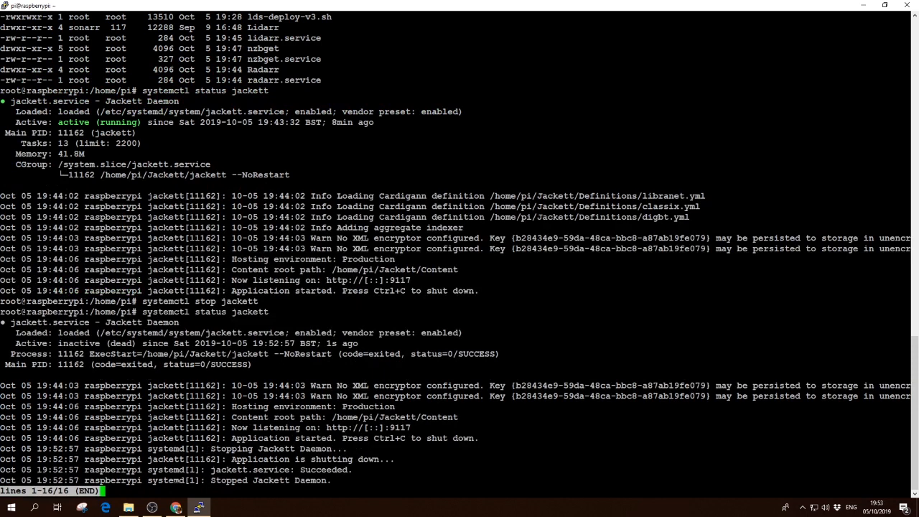
pyautogui.click(175, 508)
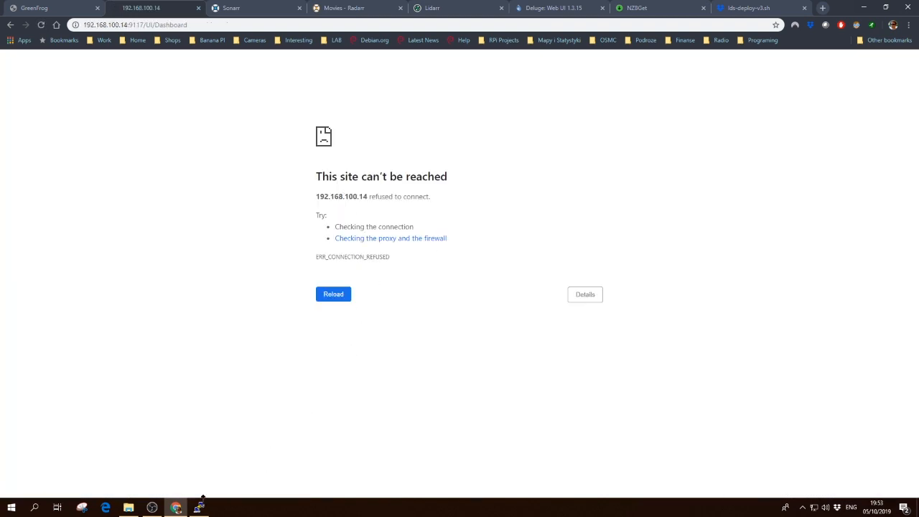
# Step: Return from Chrome's refused Jackett page to the PuTTY terminal
pyautogui.click(198, 508)
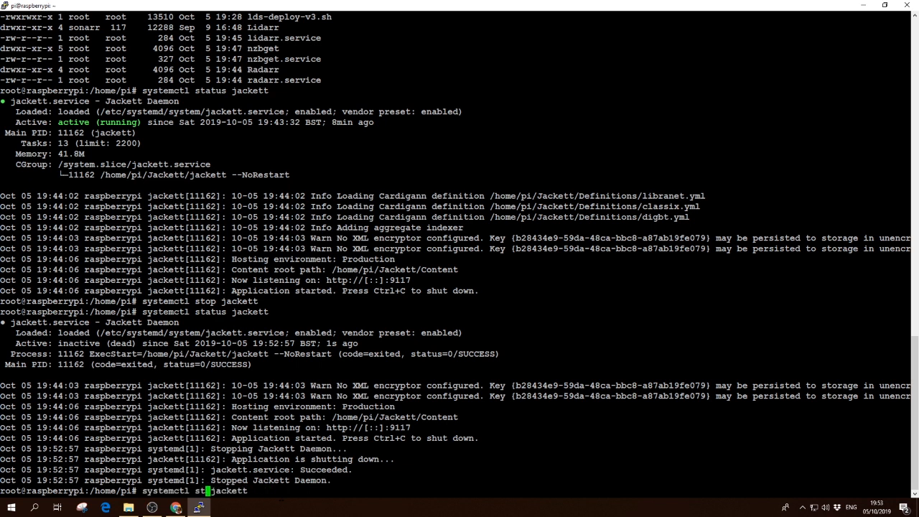
# Step: Run systemctl start jackett, check its status twice until active (running), and switch to Chrome
pyautogui.press('Return')
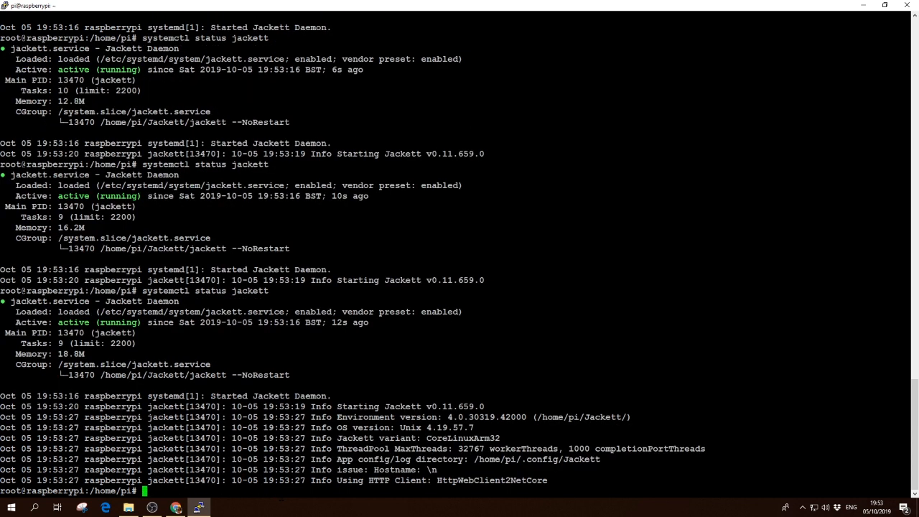
pyautogui.write('systemctl status jackett')
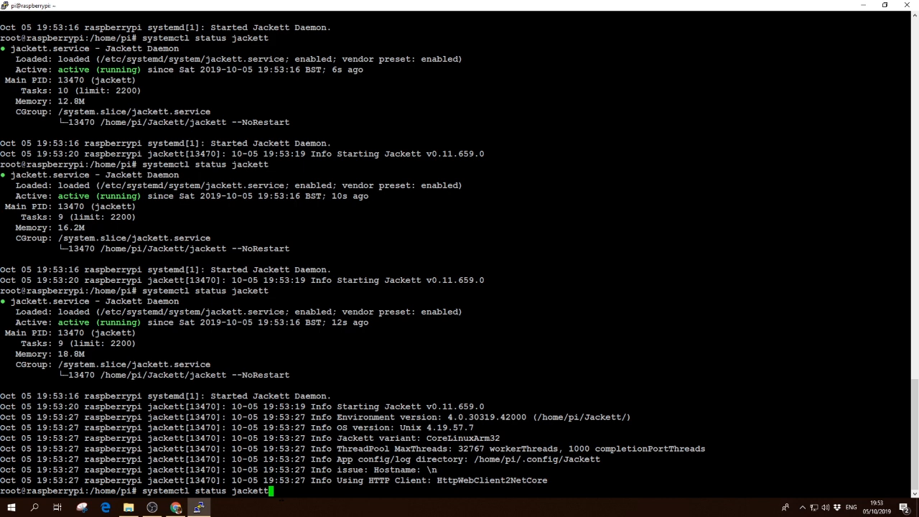
pyautogui.press('Return')
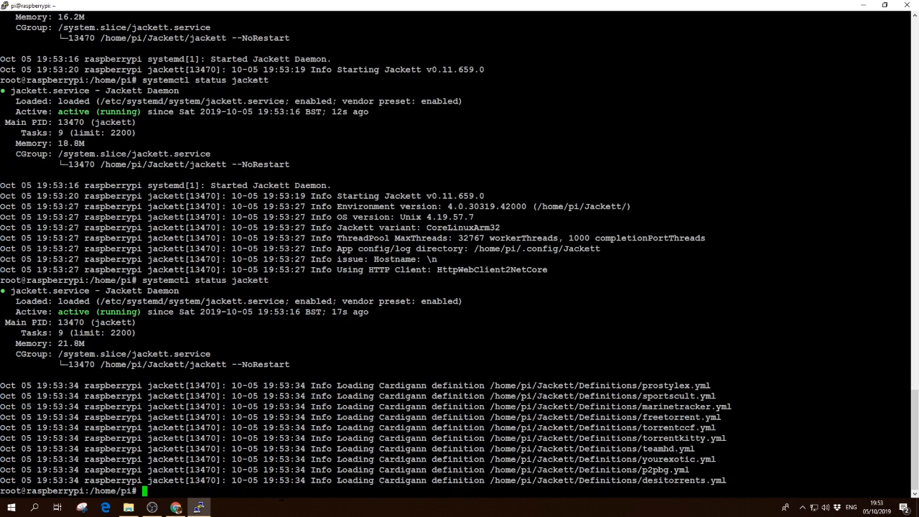
pyautogui.write('systemctl status jackett')
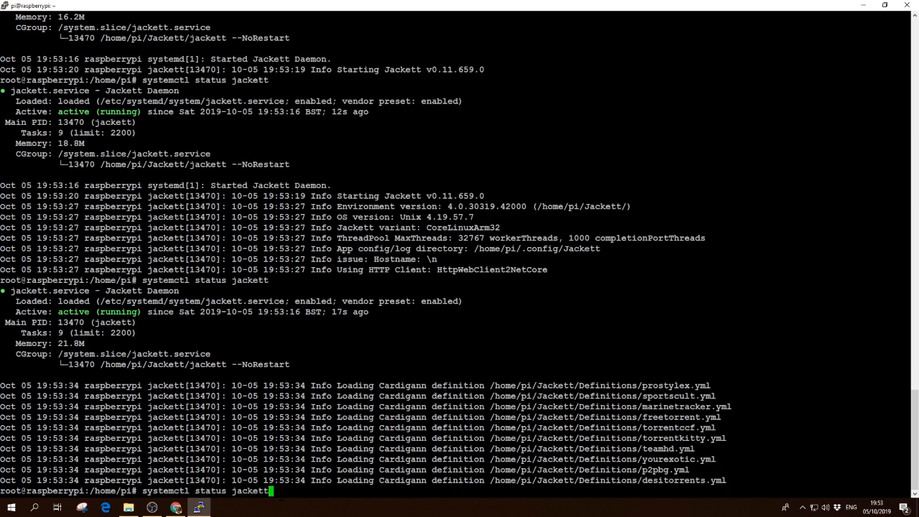
pyautogui.press('Return')
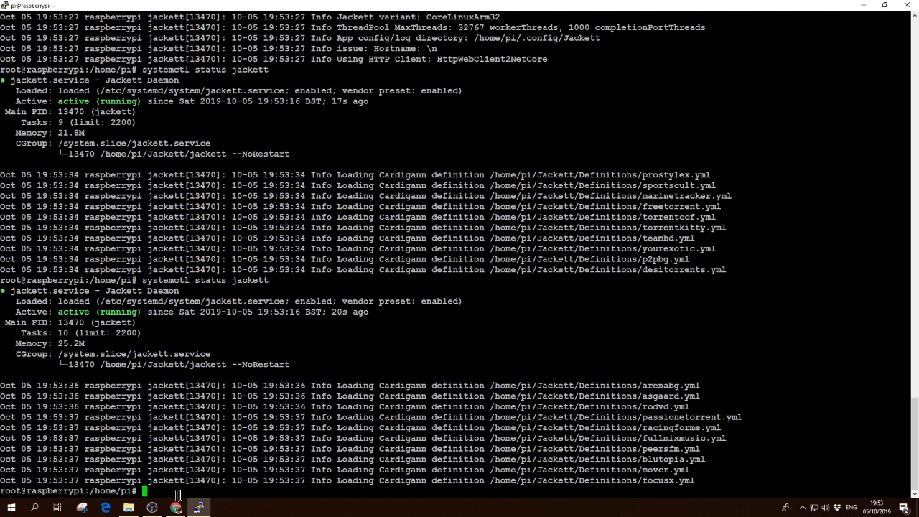
pyautogui.click(176, 508)
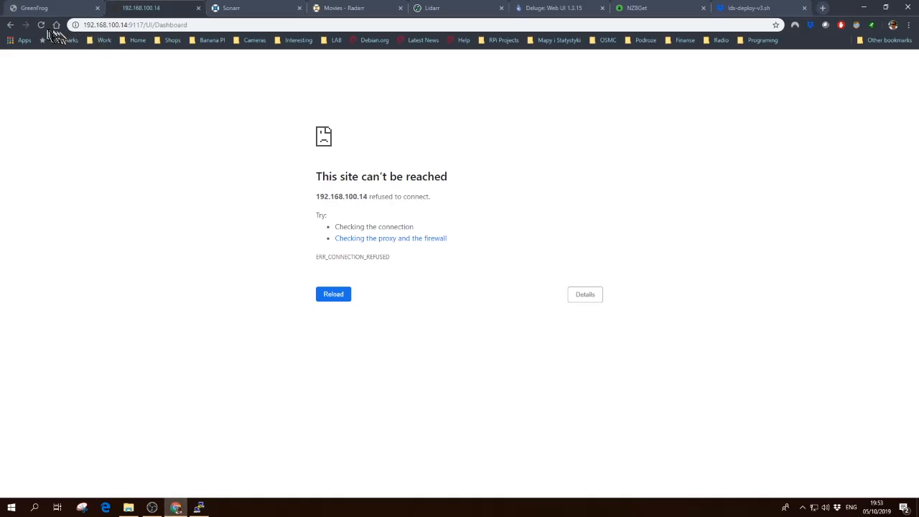
pyautogui.moveTo(216, 219)
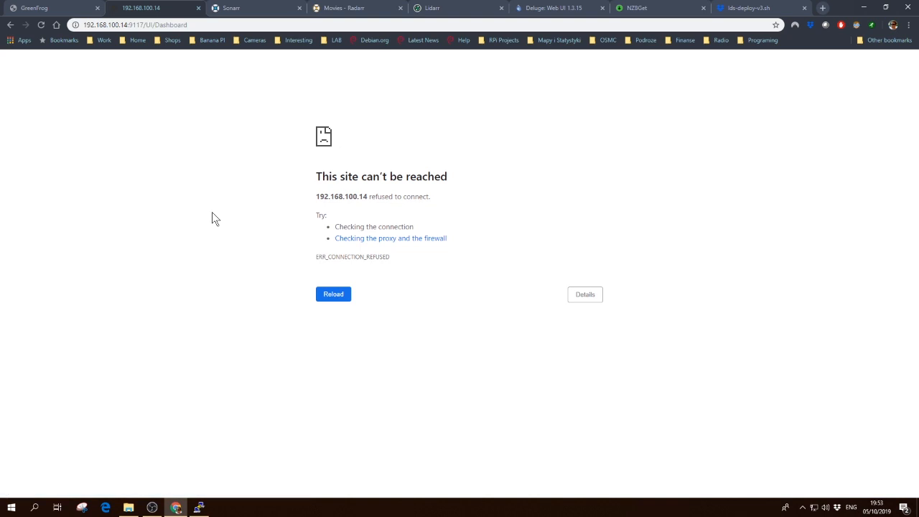
pyautogui.moveTo(144, 9)
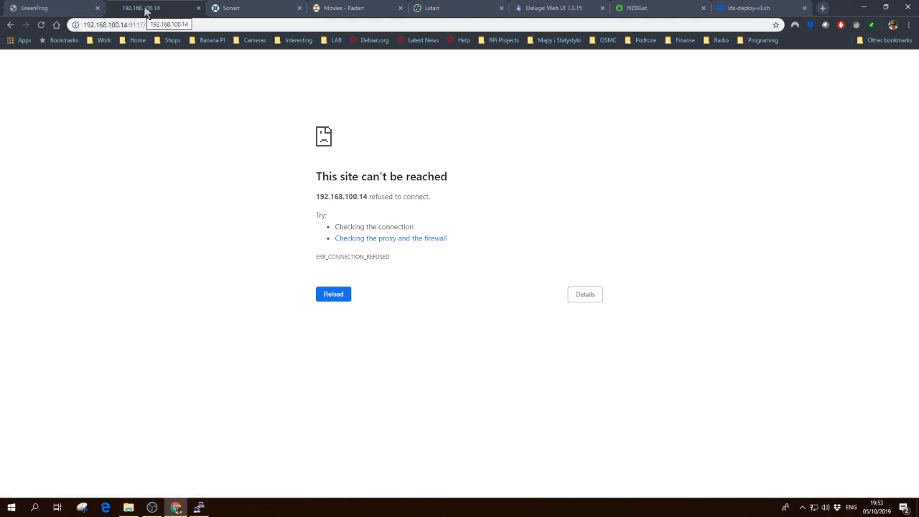
# Step: Confirm Jackett is listening on port 9117 in PuTTY and reload its dashboard in Chrome until it loads
pyautogui.click(198, 508)
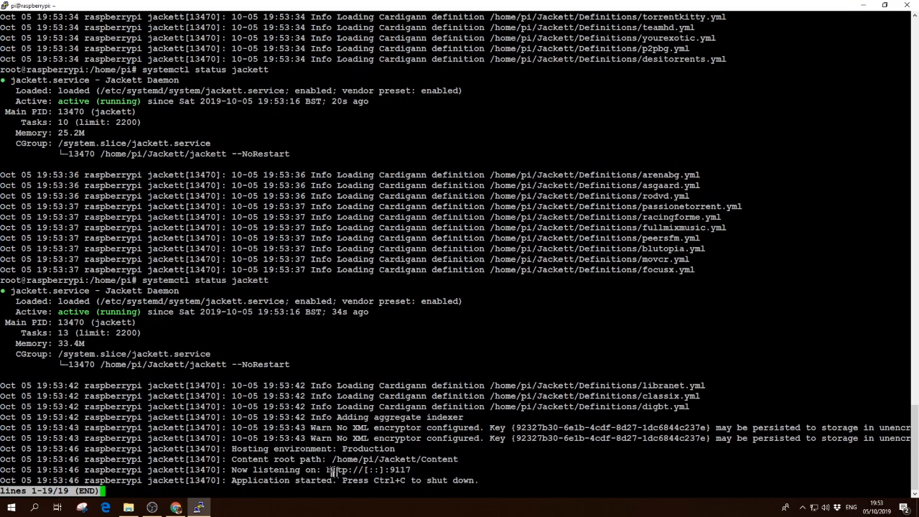
pyautogui.doubleClick(368, 470)
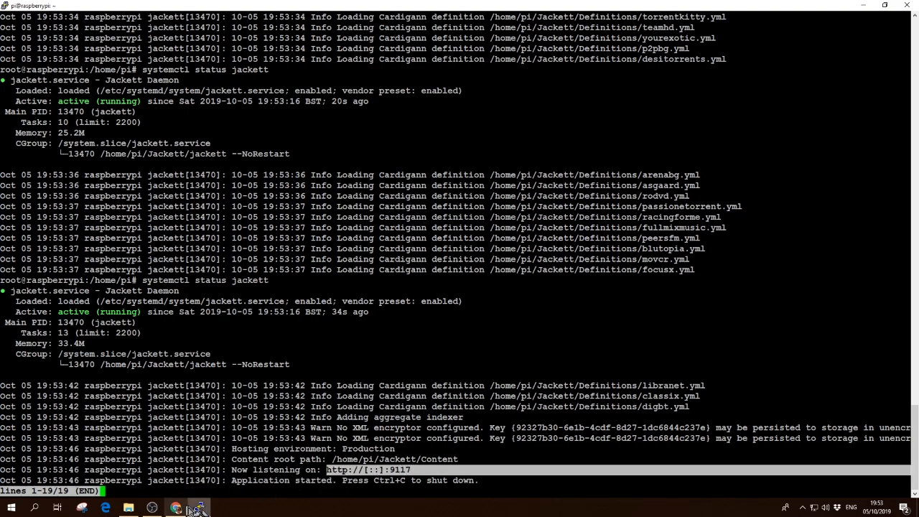
pyautogui.click(176, 508)
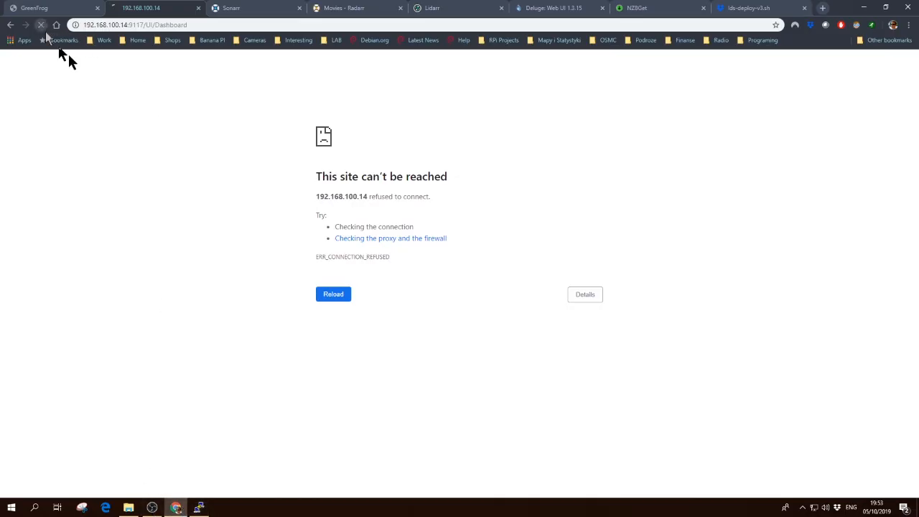
pyautogui.click(334, 293)
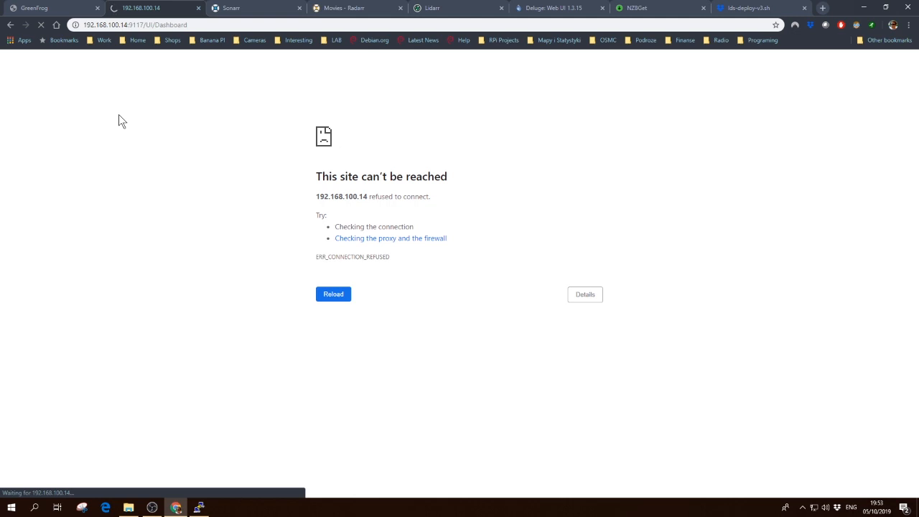
pyautogui.moveTo(218, 98)
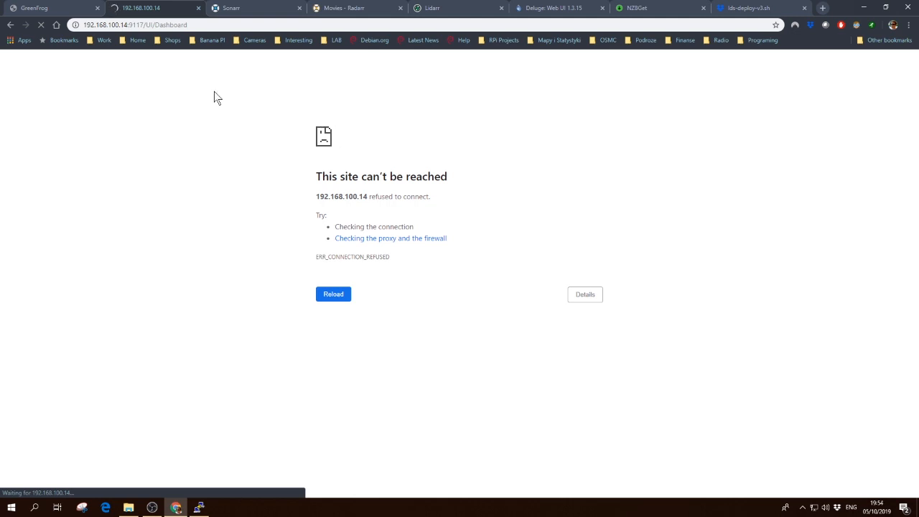
pyautogui.moveTo(260, 93)
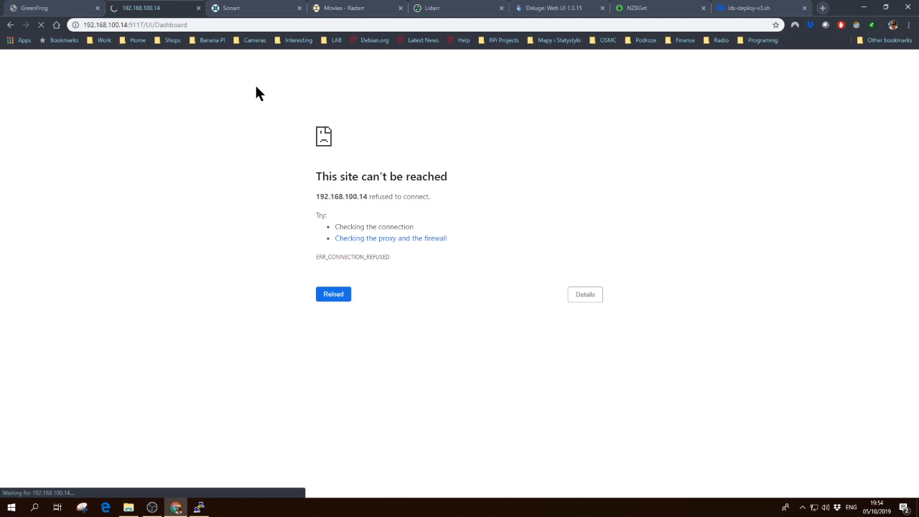
pyautogui.click(333, 293)
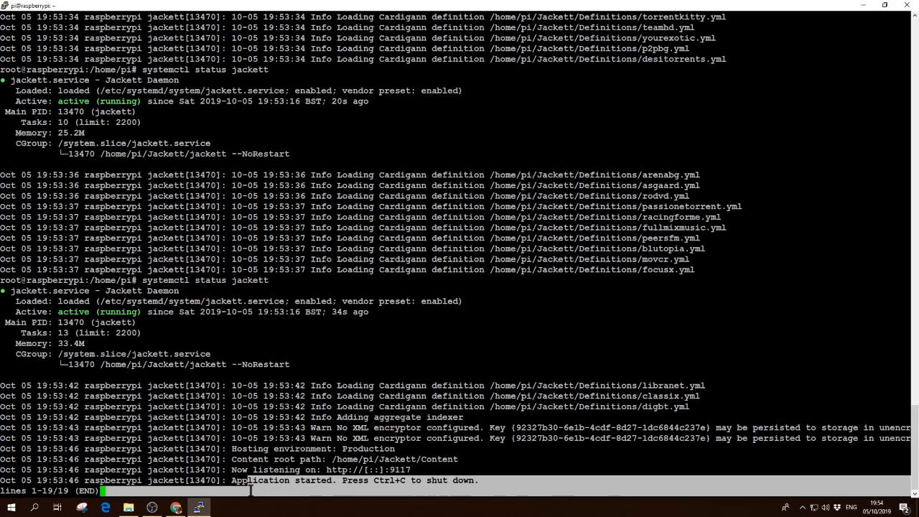
pyautogui.press('q')
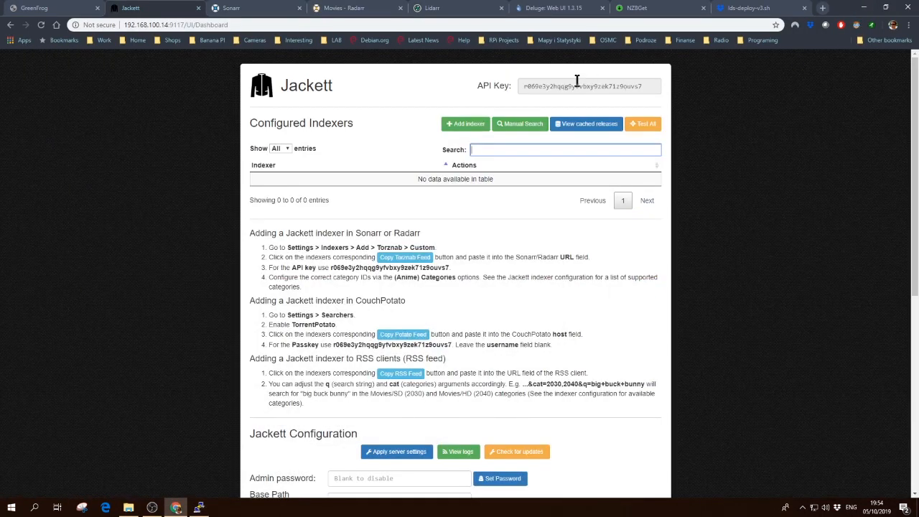
# Step: Cycle through the Radarr, NZBGet and Dropbox script tabs, ending on the GreenFrog LDS blog post
pyautogui.click(352, 9)
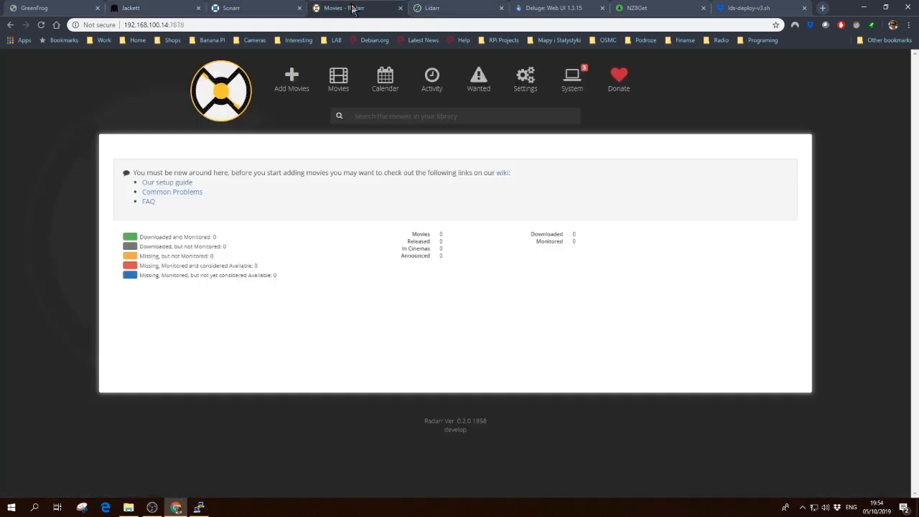
pyautogui.click(635, 9)
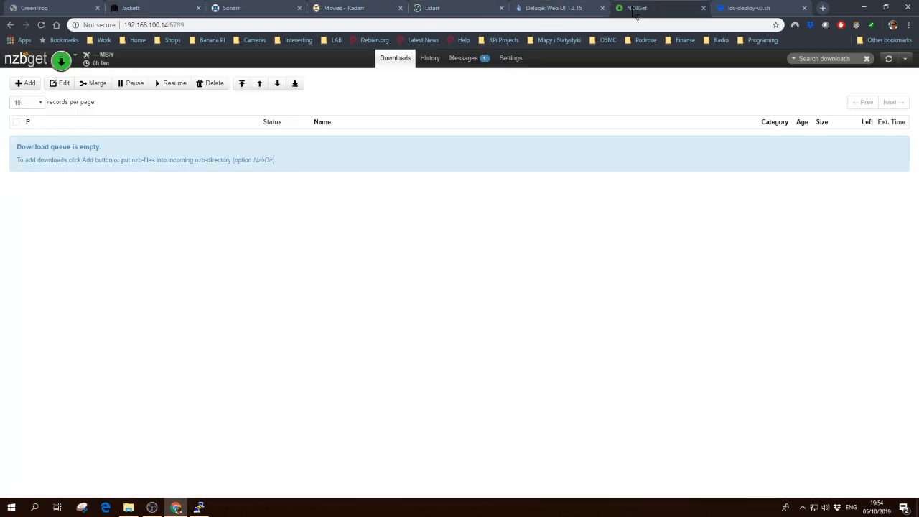
pyautogui.click(747, 8)
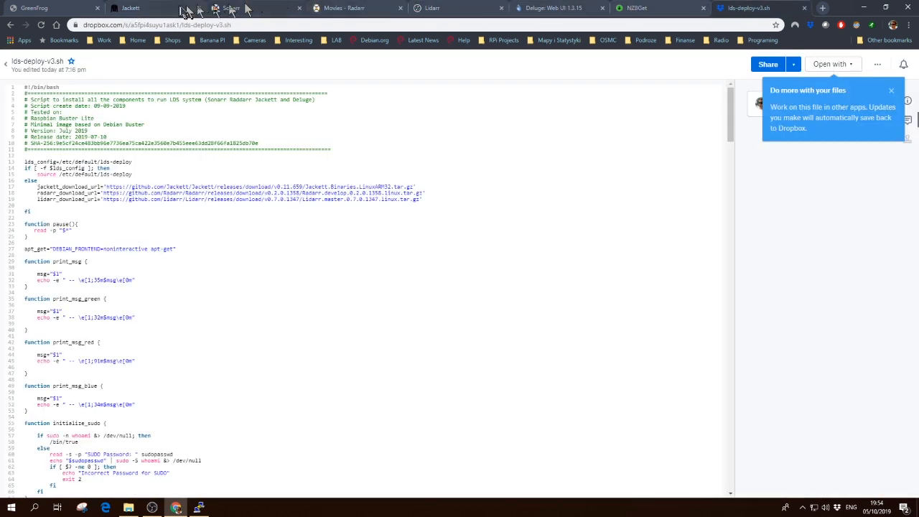
pyautogui.click(31, 9)
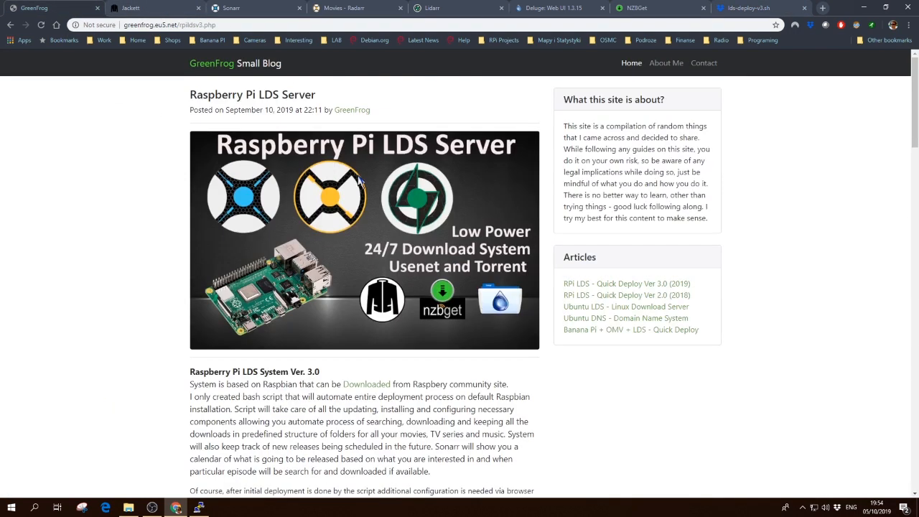
pyautogui.moveTo(688, 251)
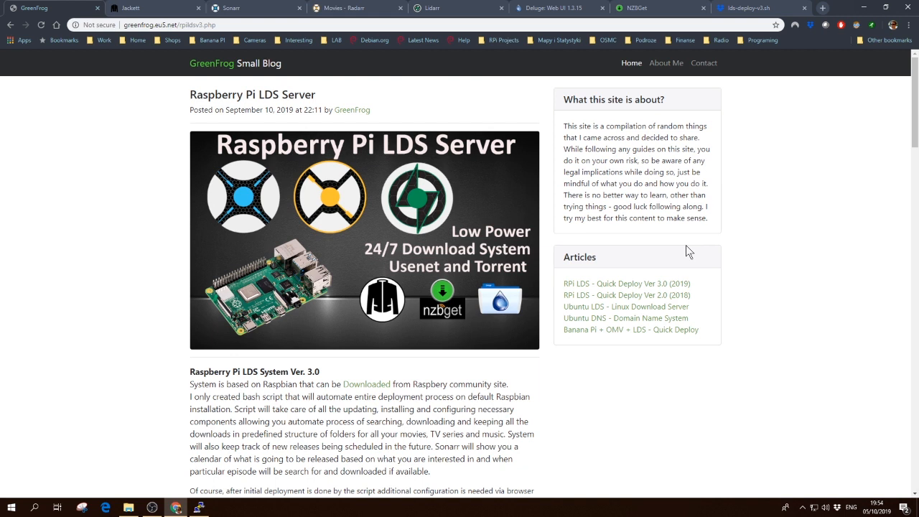
pyautogui.moveTo(600, 363)
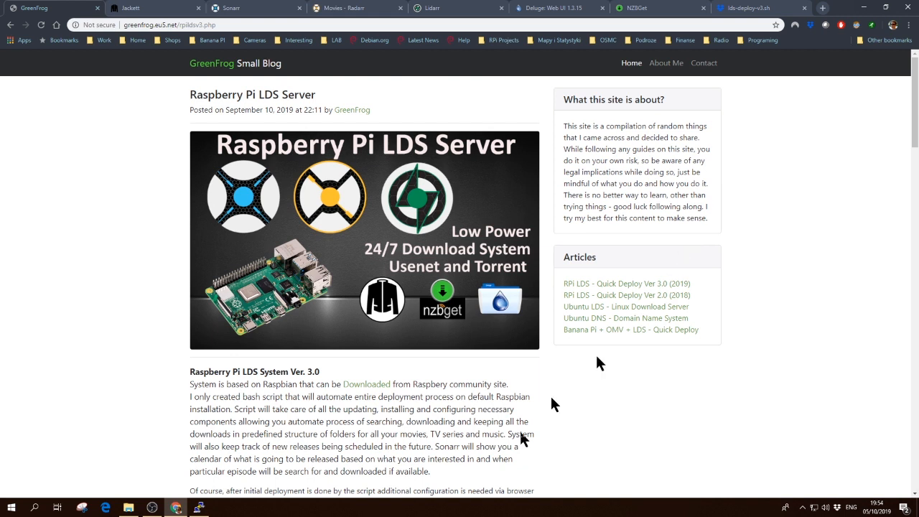